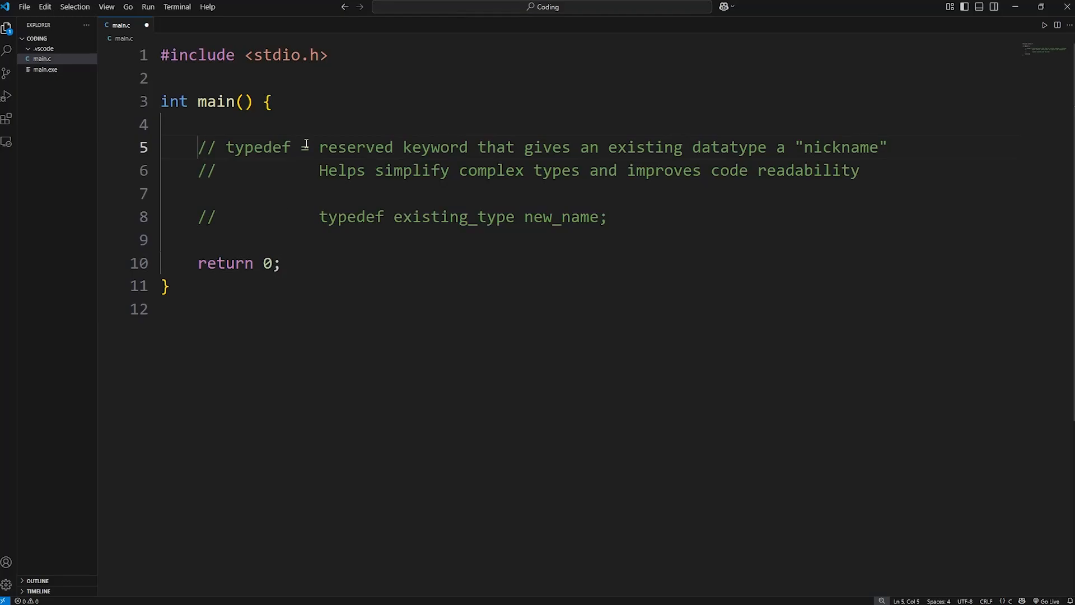
# Delete the explanatory typedef comment lines, keeping only the syntax comment and a blank line.
pyautogui.doubleClick(257, 147)
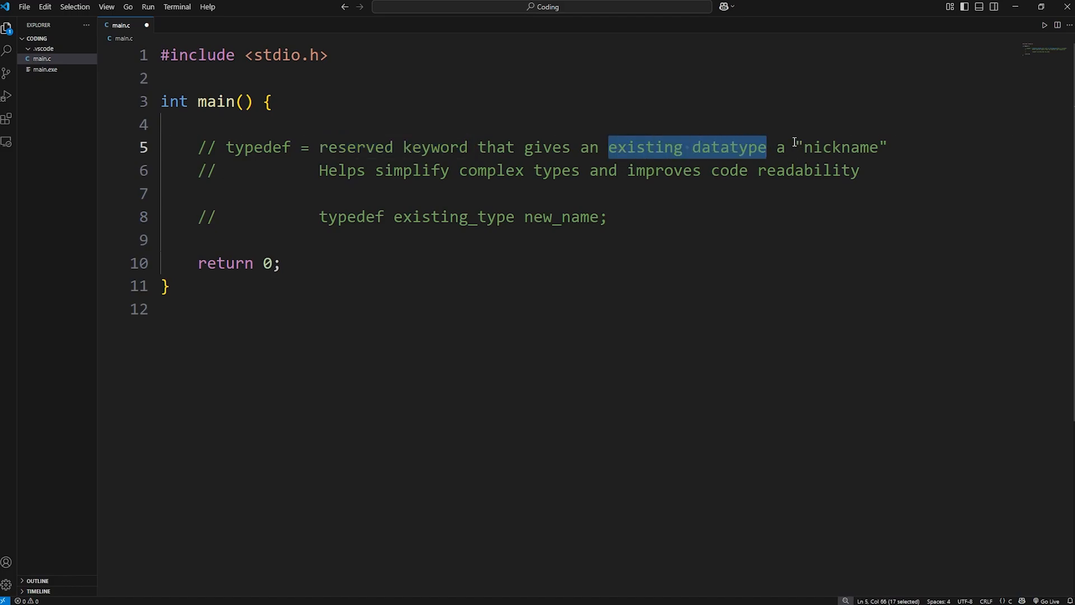
pyautogui.doubleClick(257, 147)
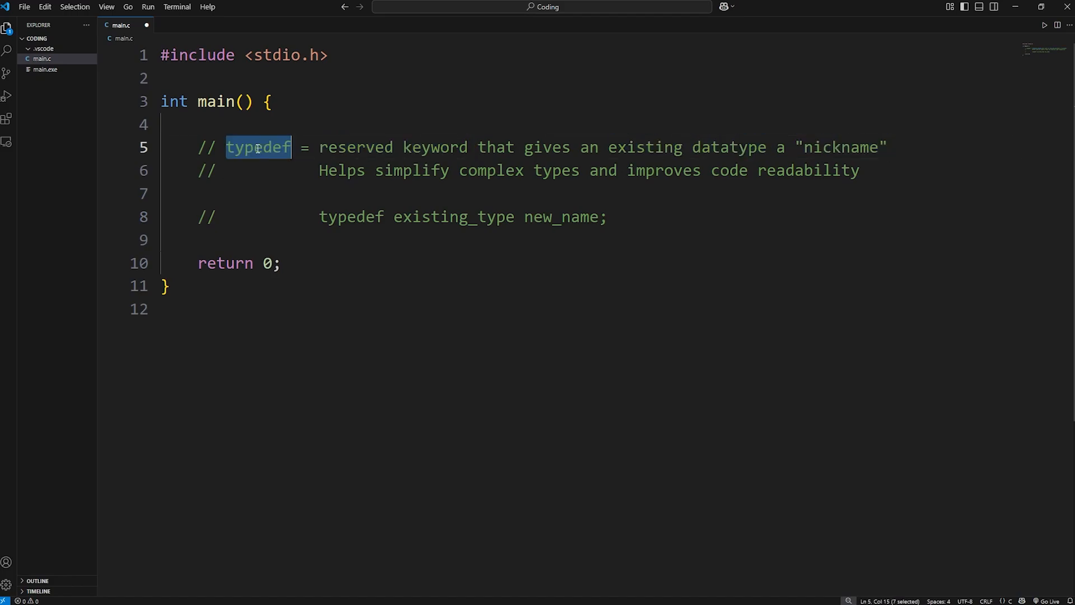
pyautogui.moveTo(375, 170); pyautogui.dragTo(581, 171)
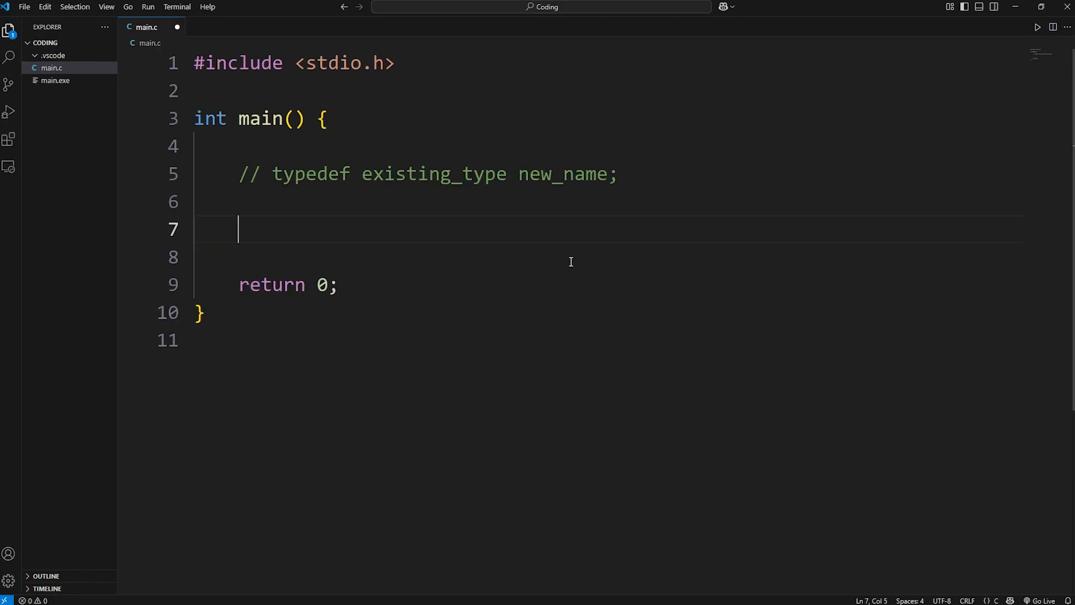
# Declare int x = 3, y = 4 and z = x + y in main.
pyautogui.write('int')
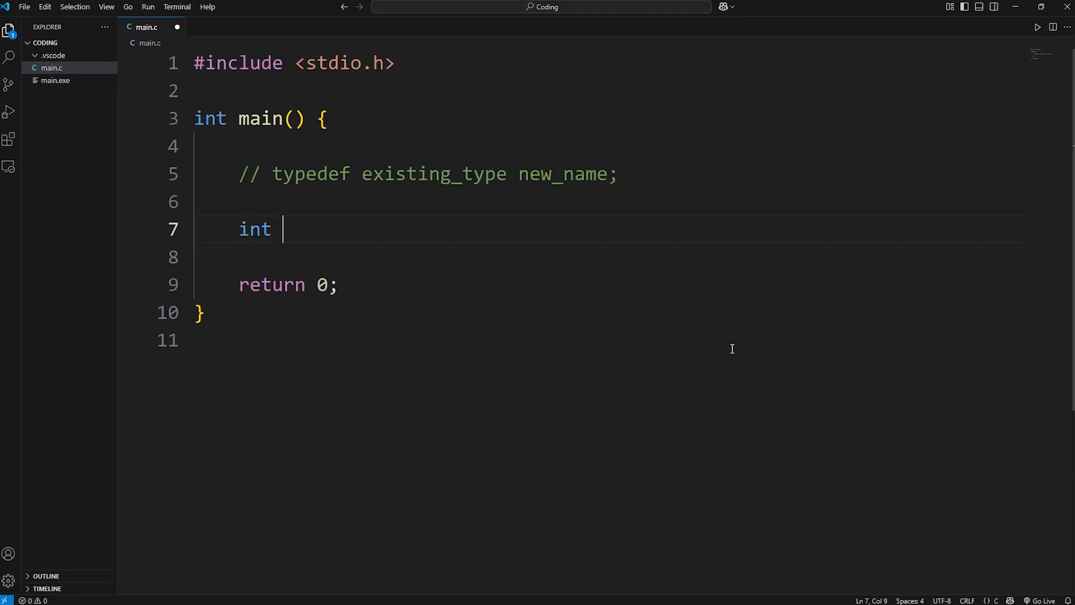
pyautogui.write('x = 3;')
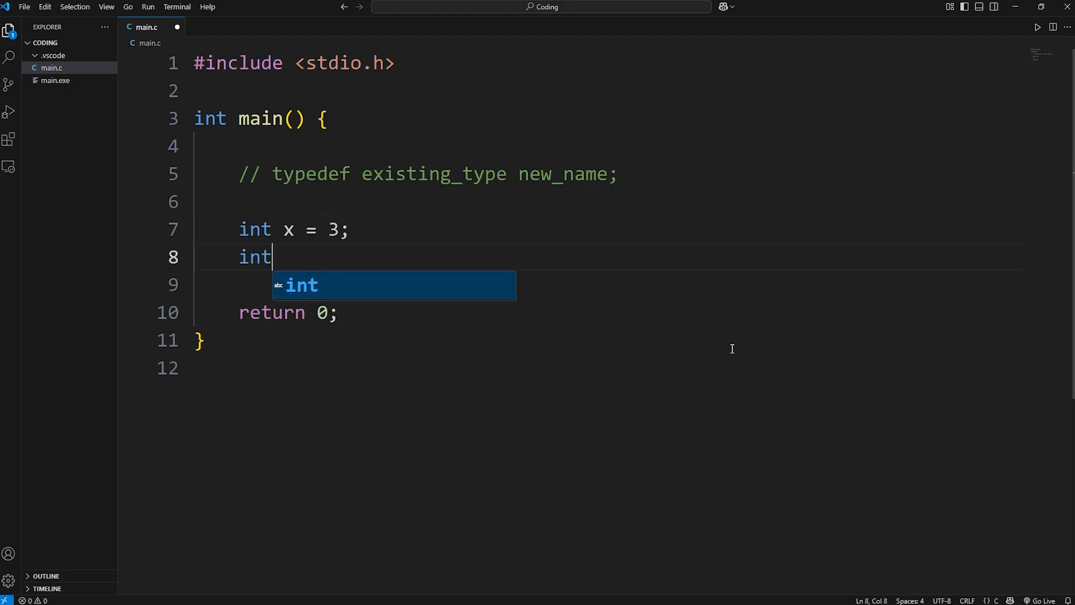
pyautogui.write('y = 4;')
pyautogui.write('int')
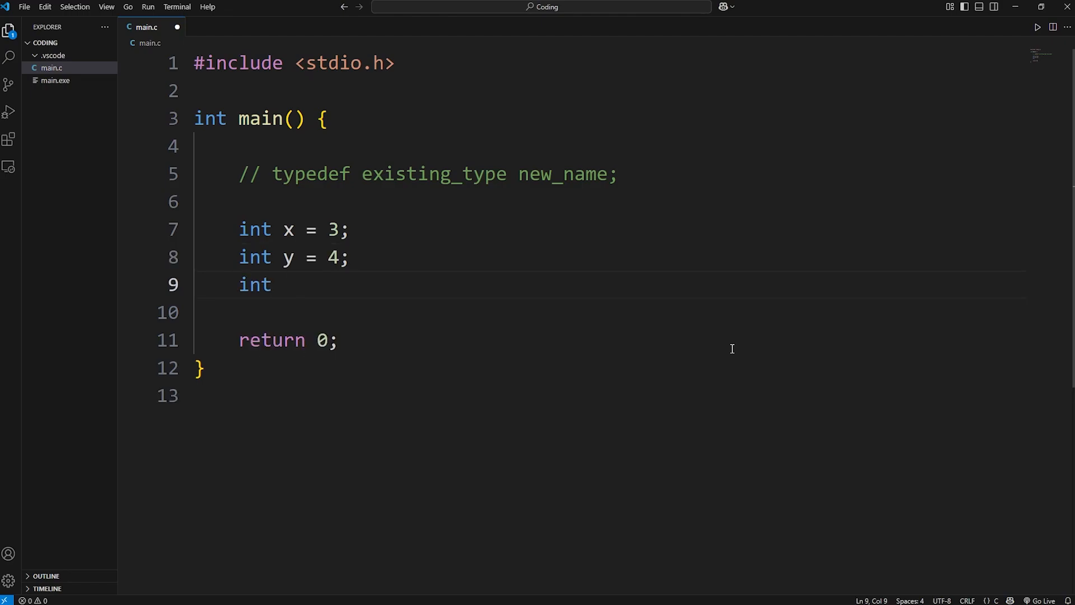
pyautogui.write('z = x')
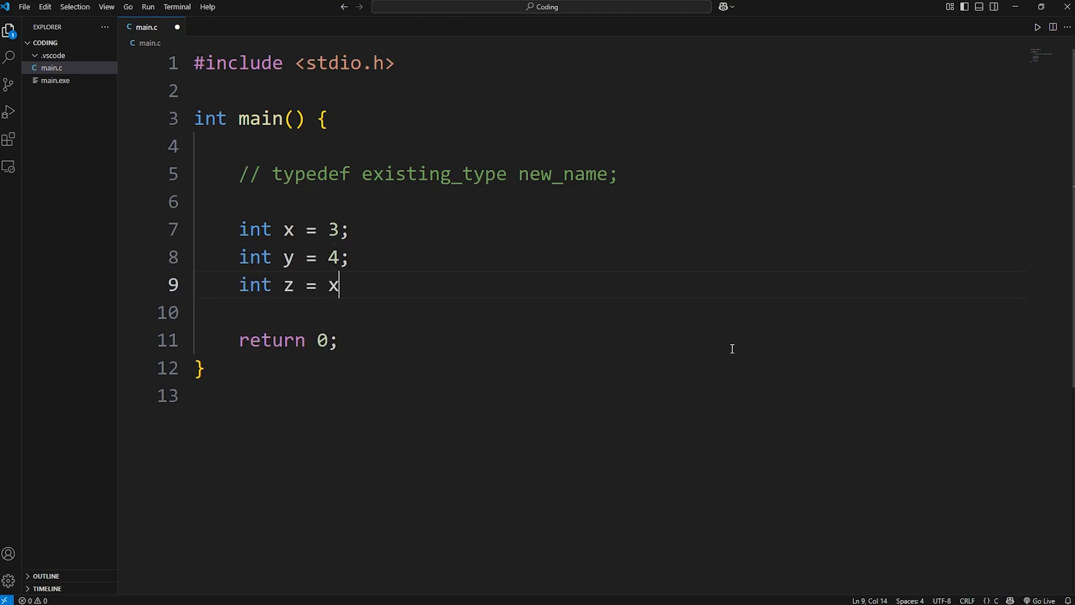
pyautogui.write('+ y;')
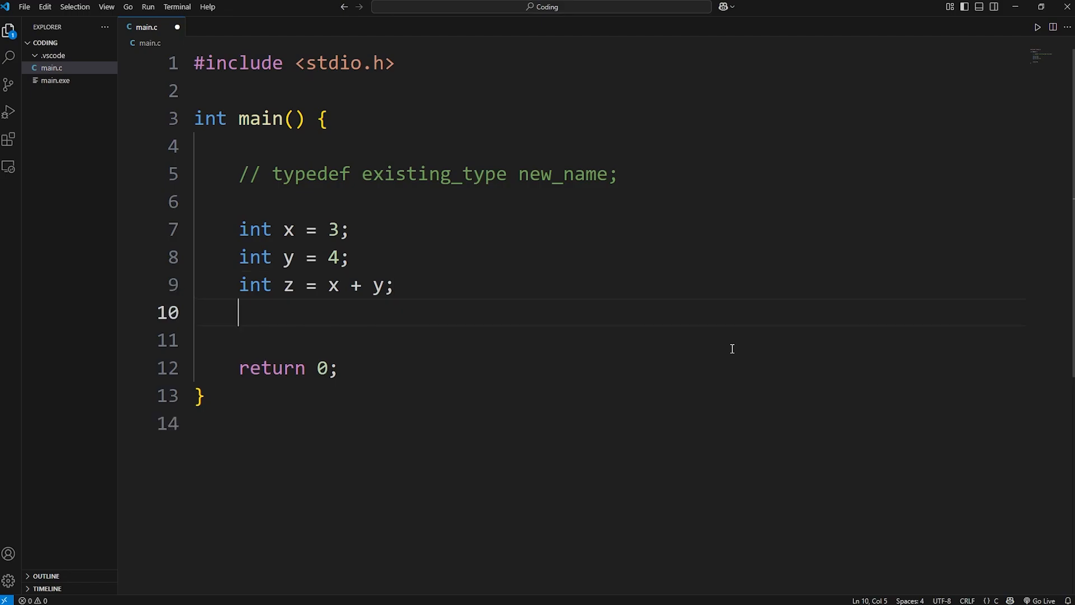
# Print z with printf("%d", z) and run the program.
pyautogui.write('printf()')
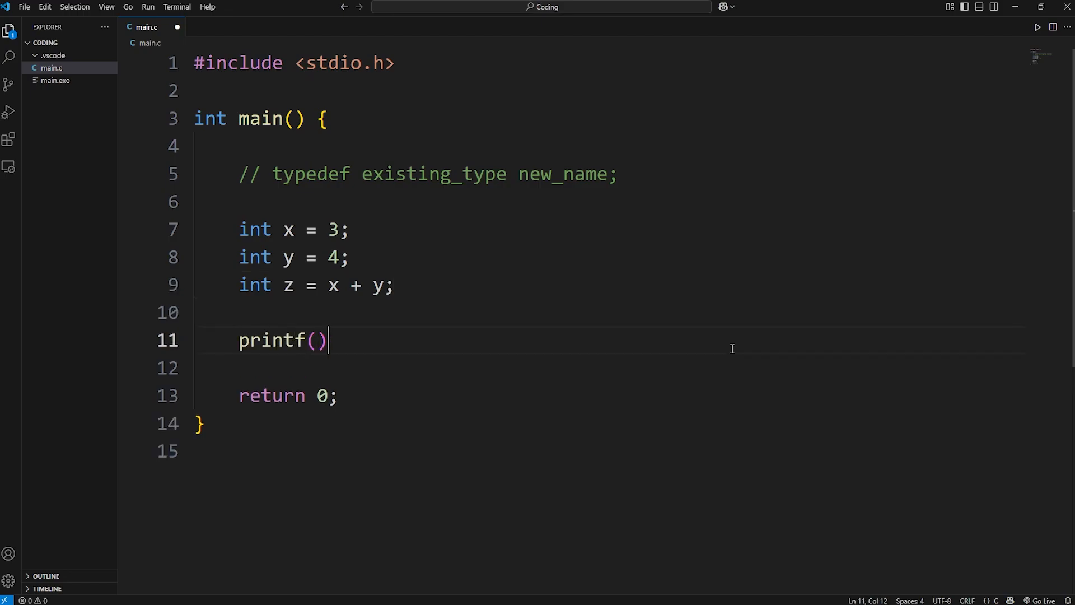
pyautogui.write('"%";')
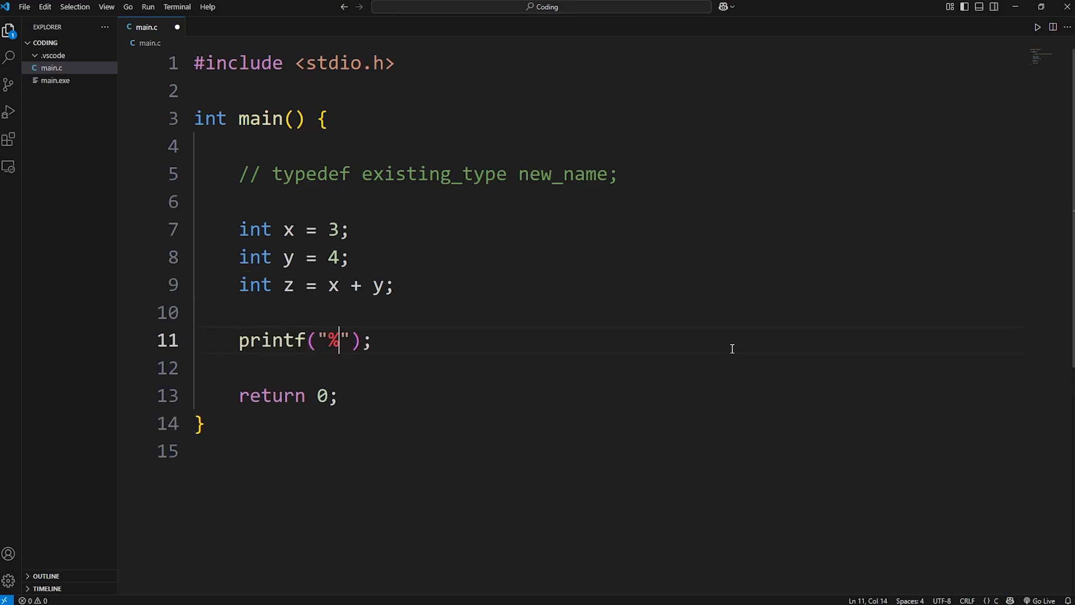
pyautogui.write('d",')
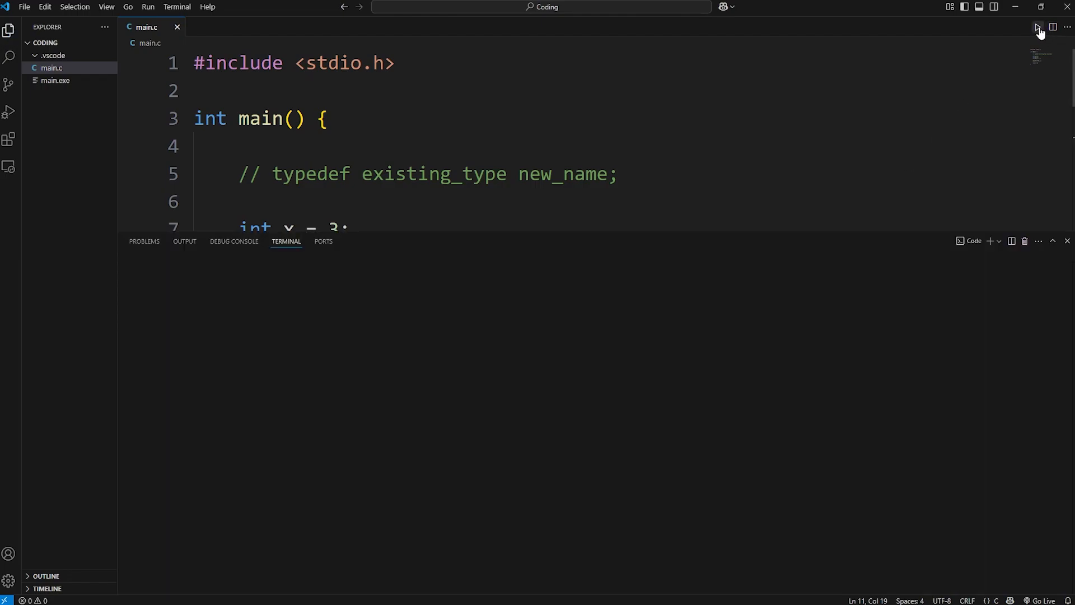
pyautogui.click(1067, 241)
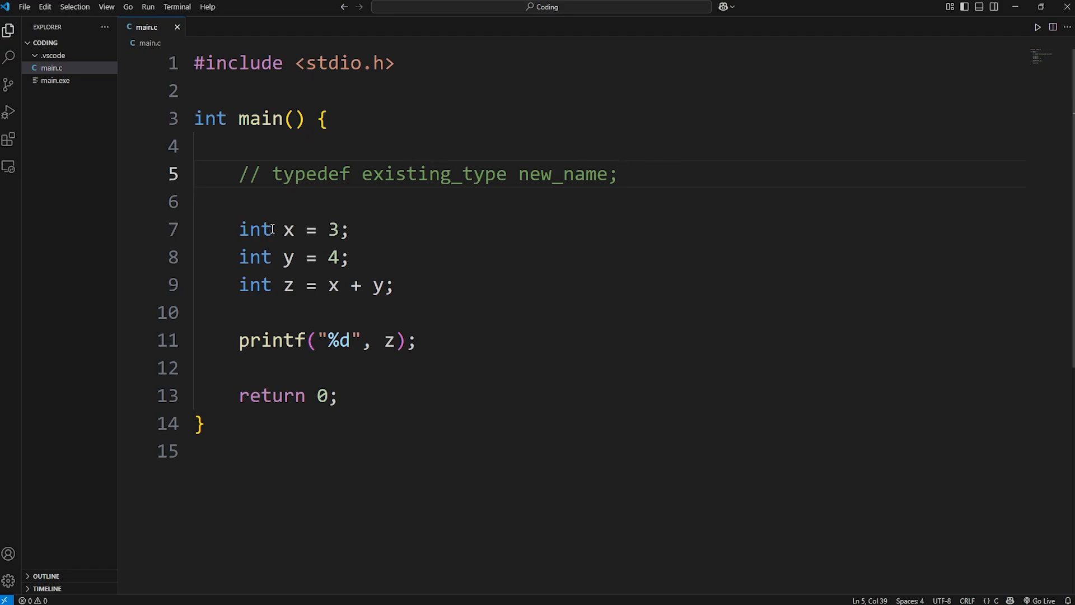
pyautogui.doubleClick(253, 229)
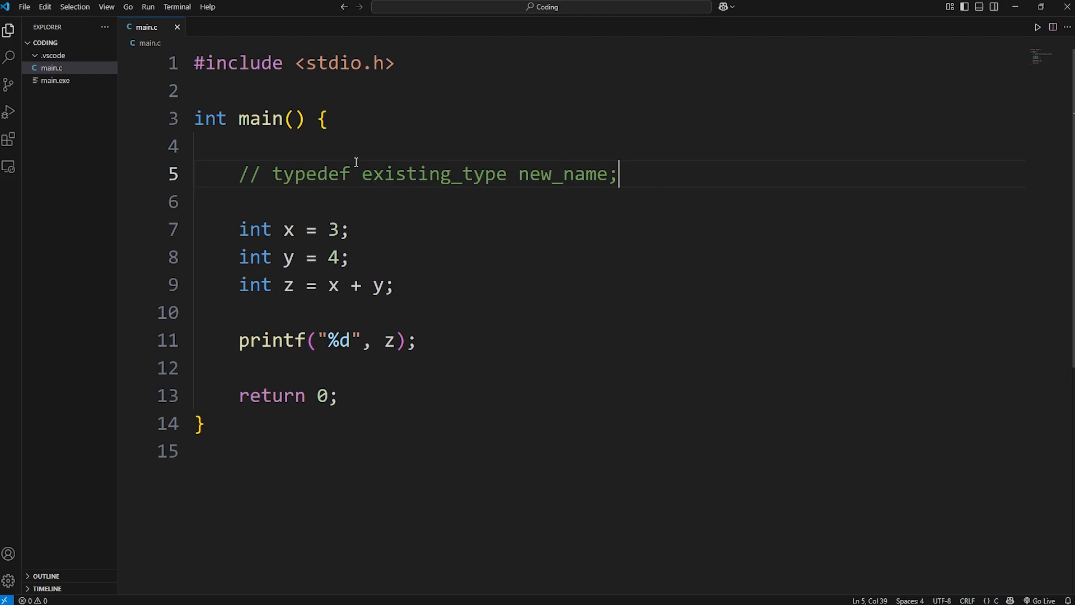
pyautogui.doubleClick(309, 174)
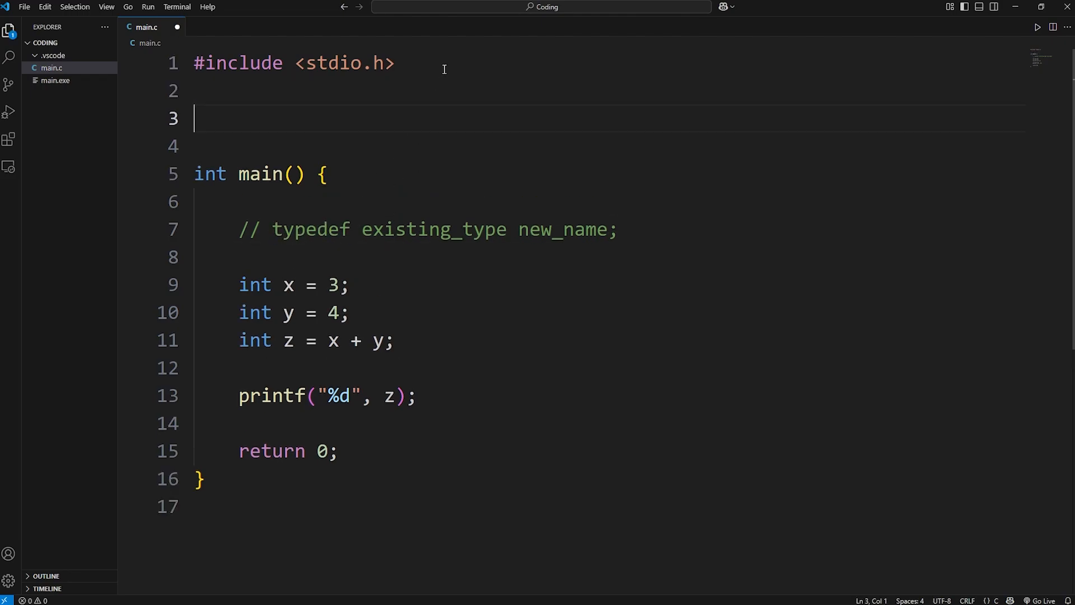
# Add the line typedef int Number; above main.
pyautogui.doubleClick(309, 229)
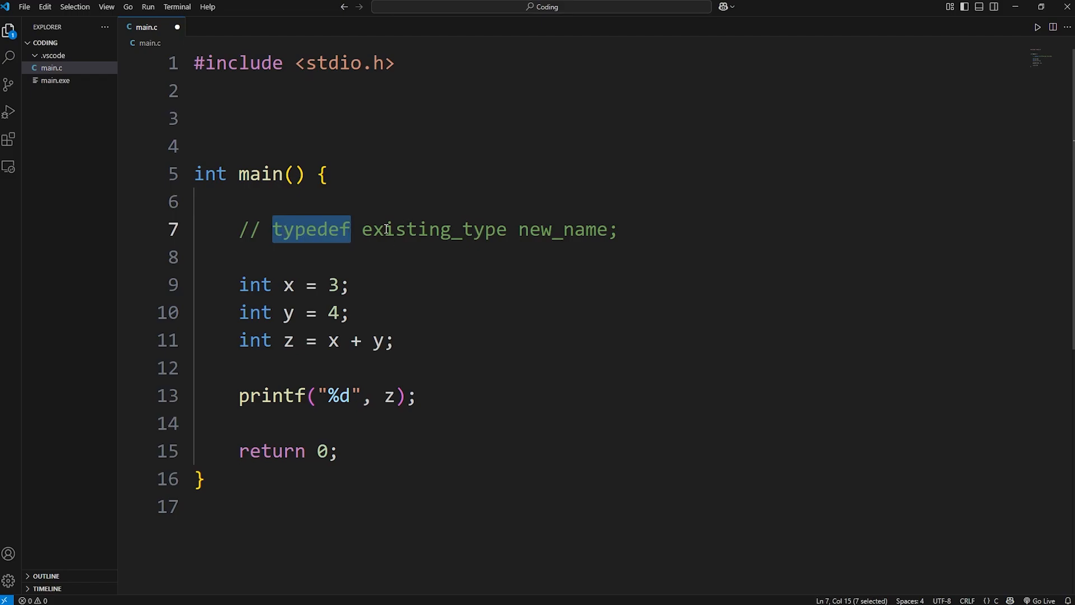
pyautogui.doubleClick(562, 229)
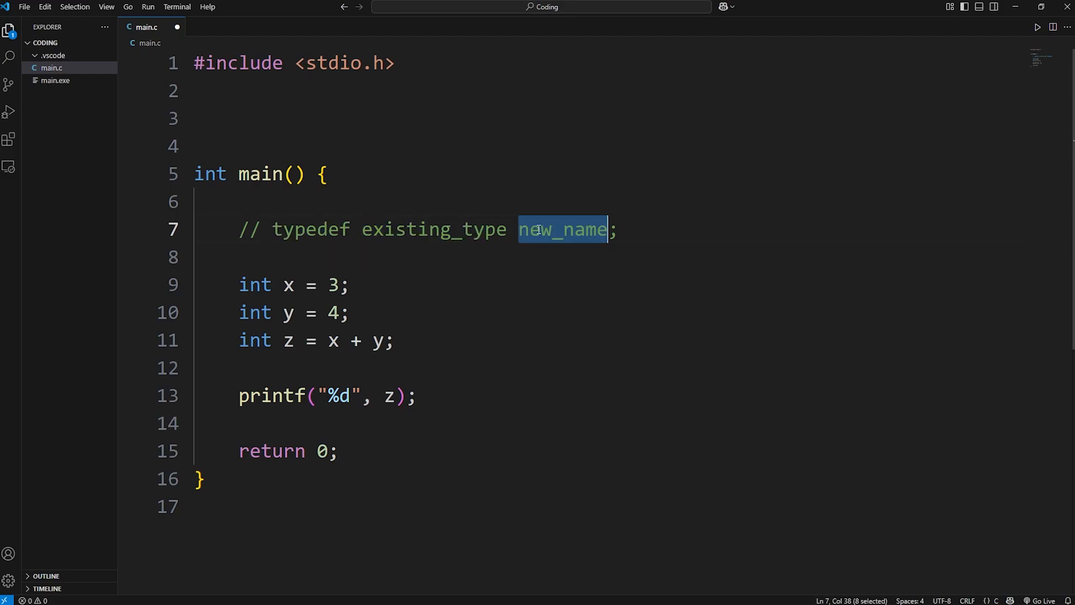
pyautogui.write('type')
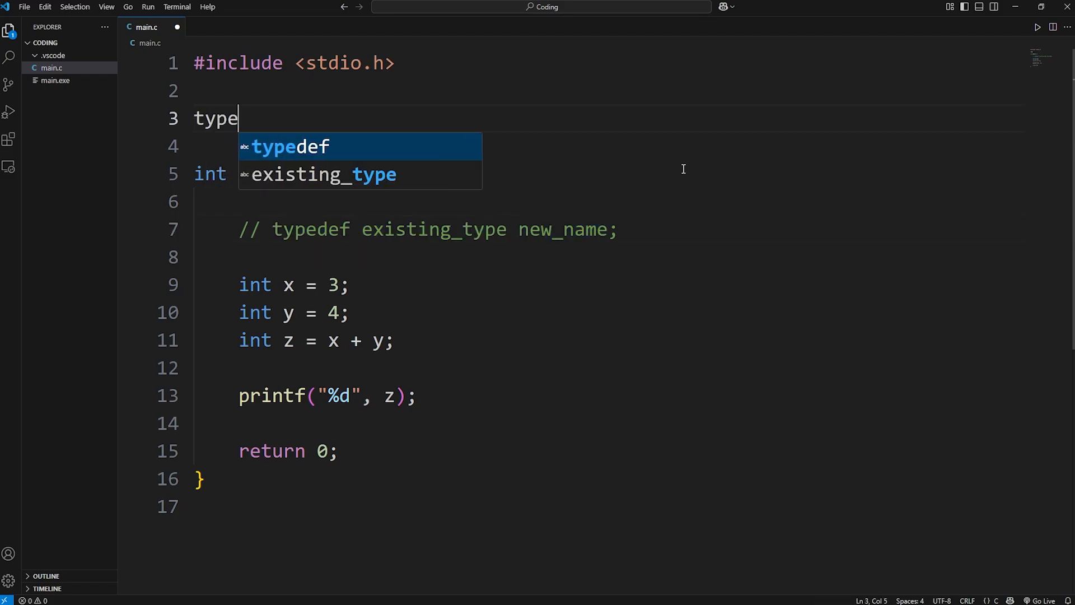
pyautogui.press('Tab')
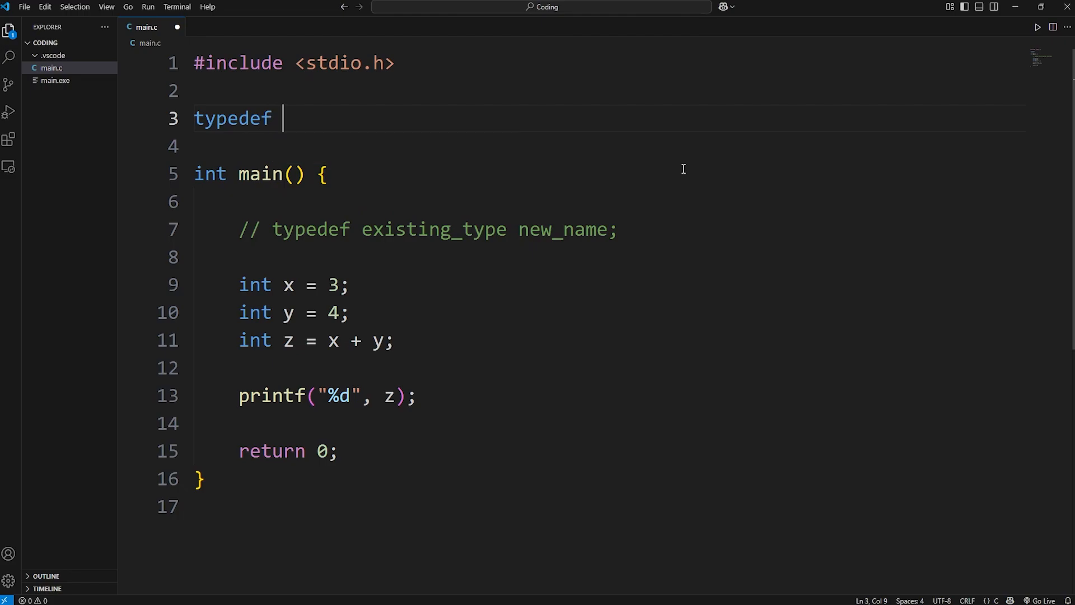
pyautogui.write('int')
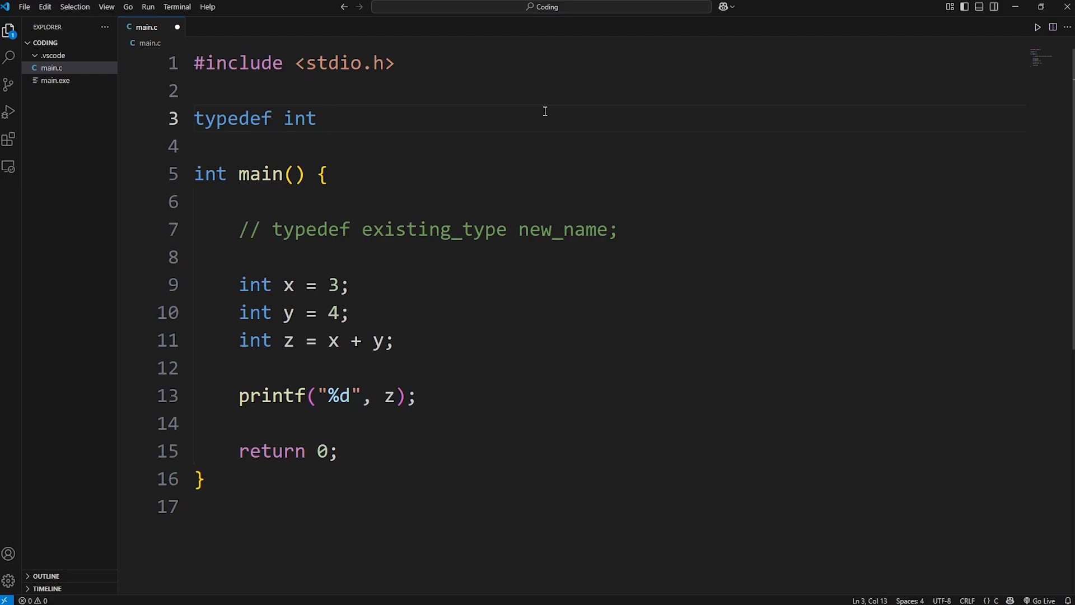
pyautogui.write('Number')
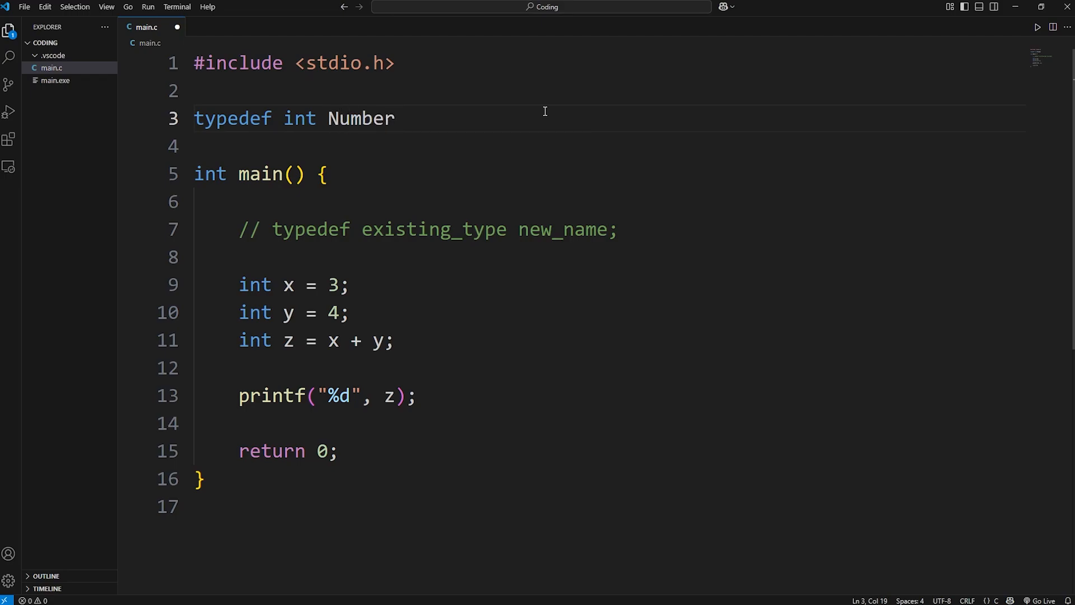
pyautogui.write(';')
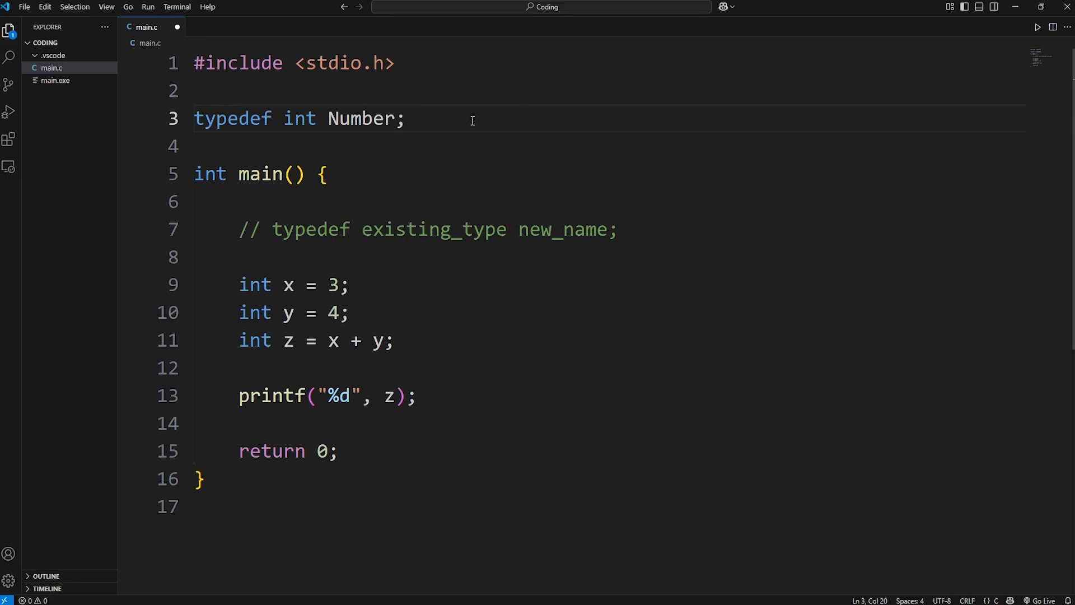
# Declare the variables as Number, run it, then change them back to int.
pyautogui.doubleClick(366, 118)
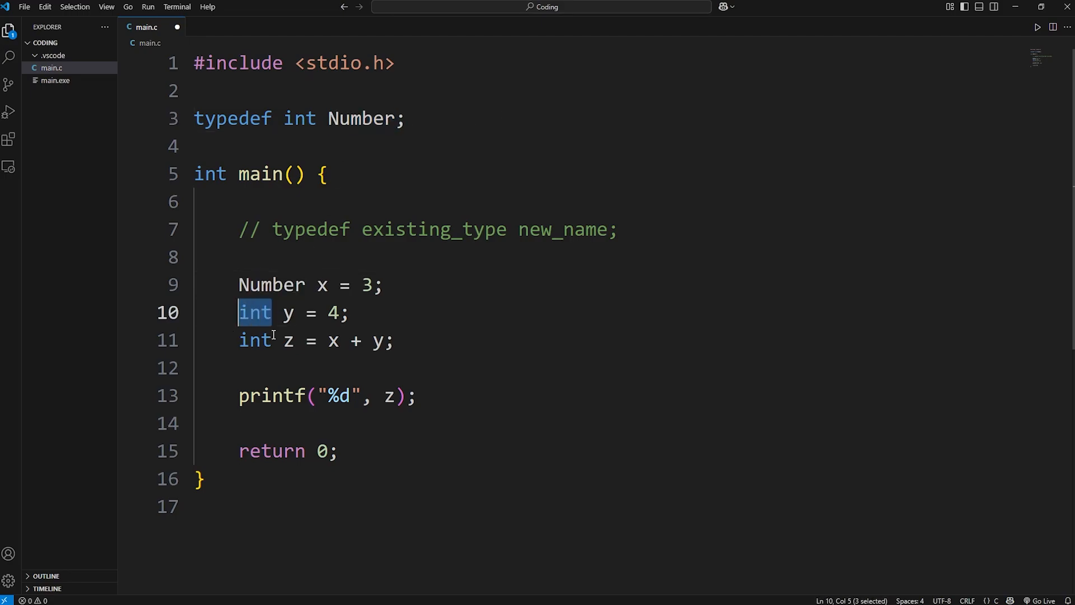
pyautogui.write('Number')
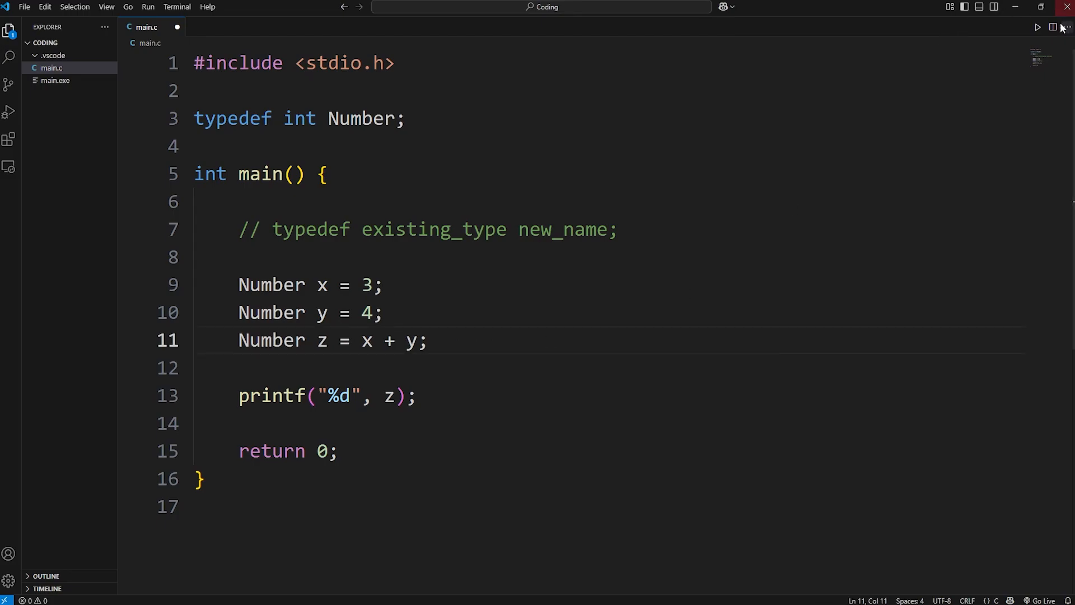
pyautogui.click(1038, 27)
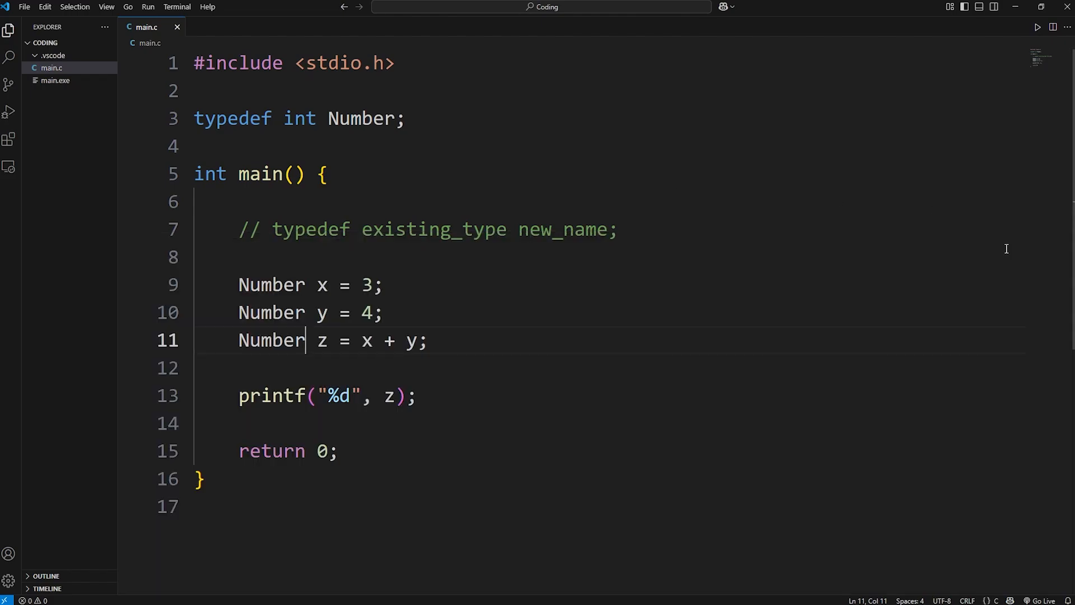
pyautogui.write('int')
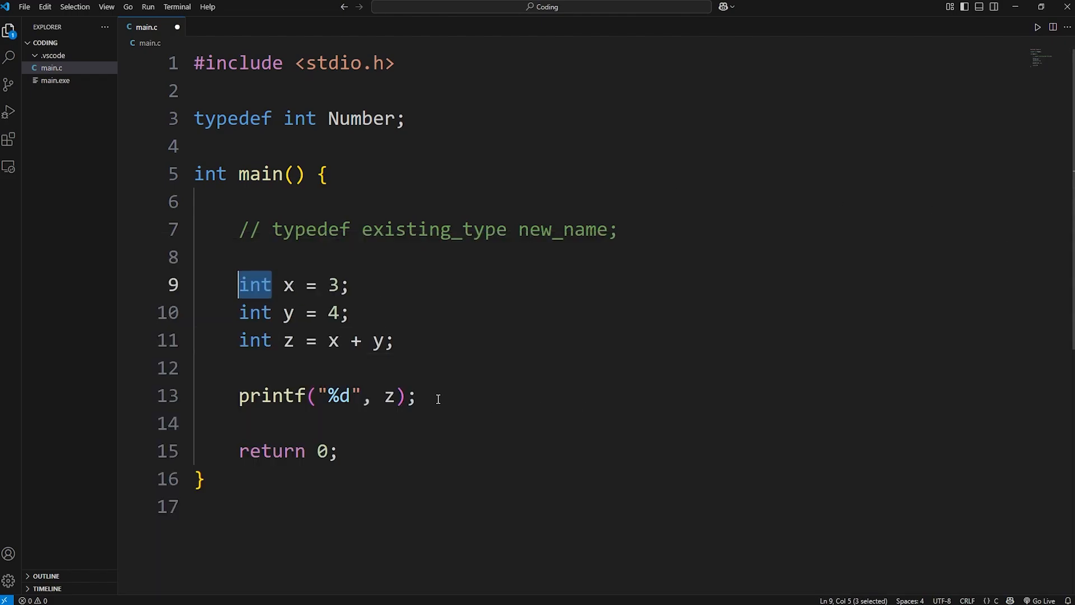
pyautogui.moveTo(648, 230)
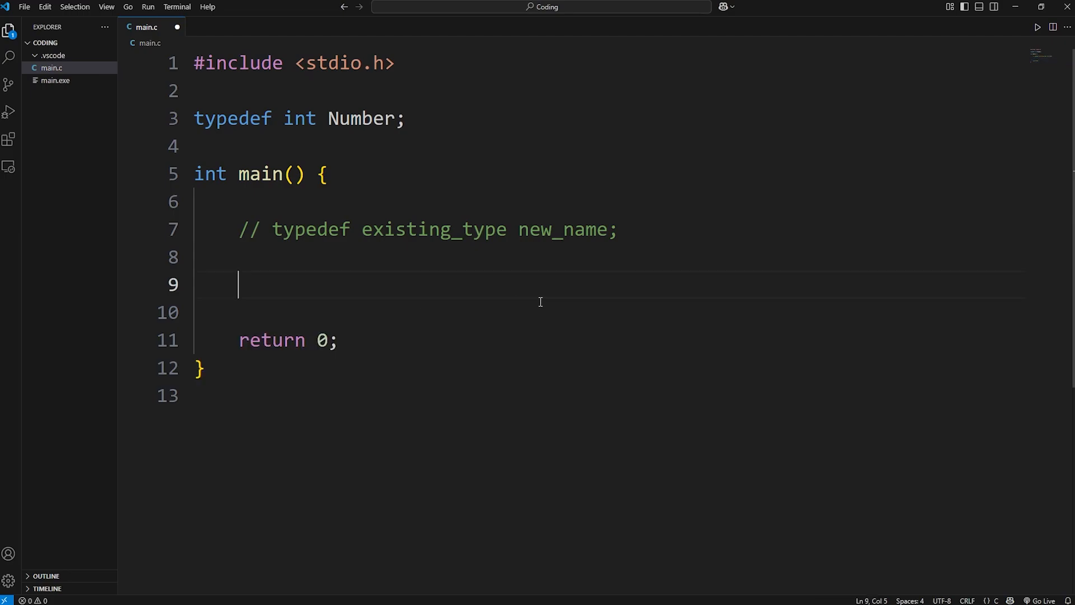
pyautogui.moveTo(617, 307)
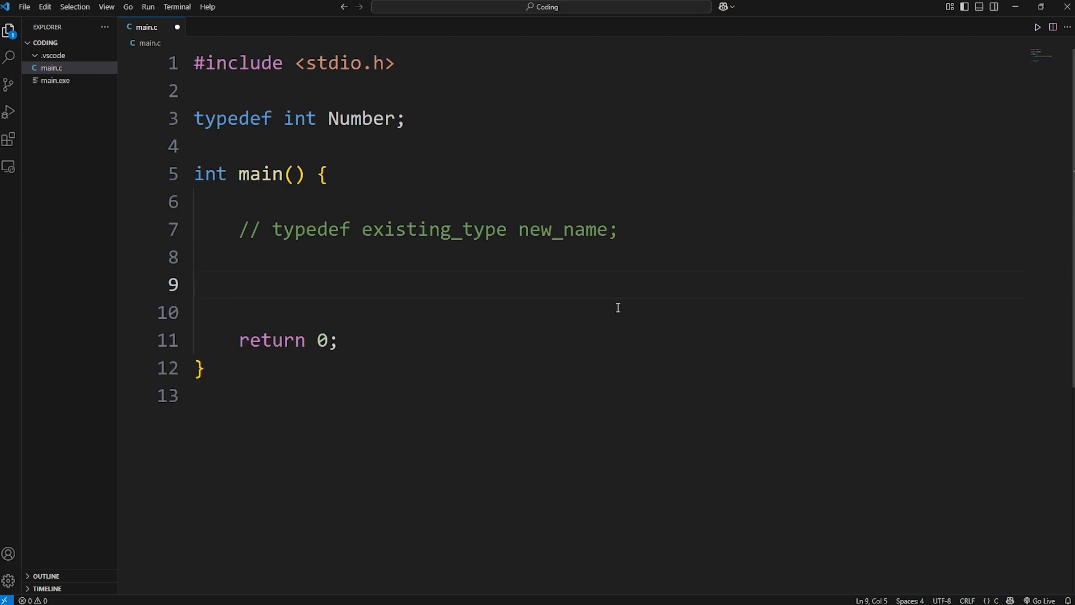
pyautogui.moveTo(715, 342)
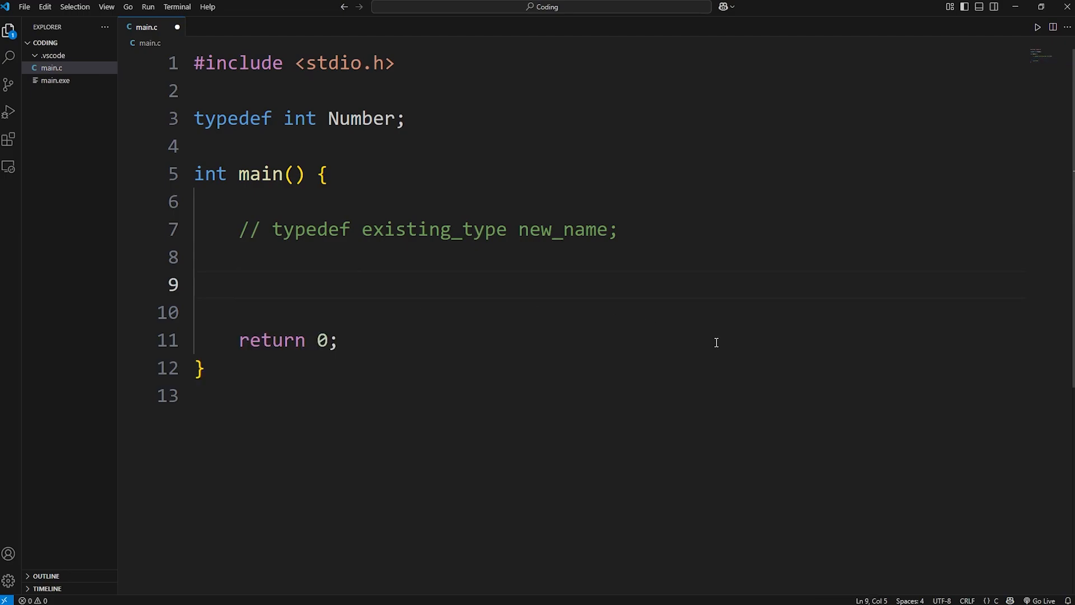
# Declare char name[] = "Bro Code" in main.
pyautogui.write('char')
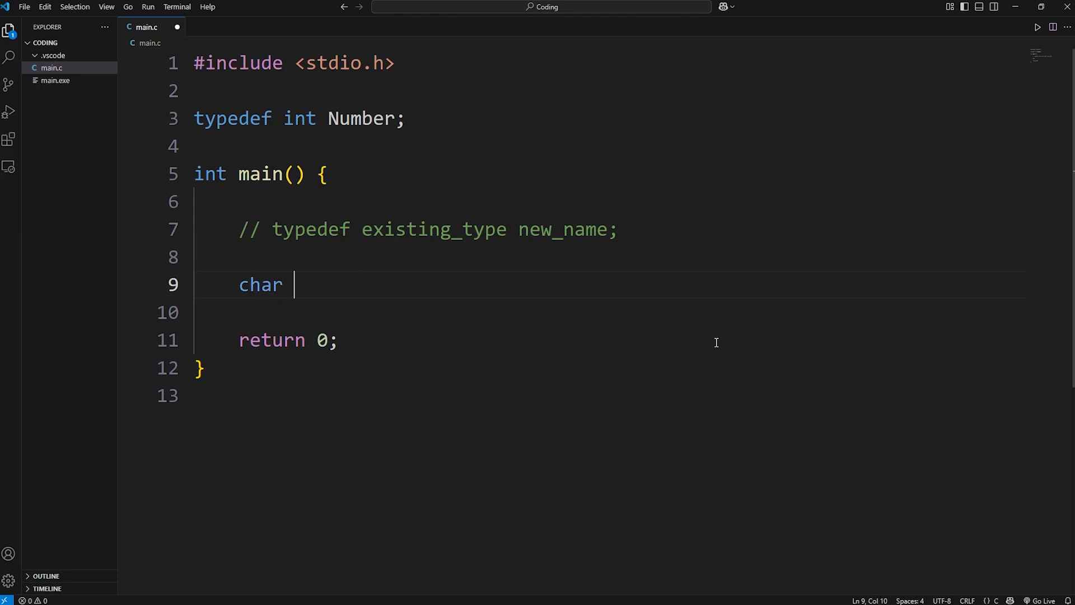
pyautogui.write('name[]')
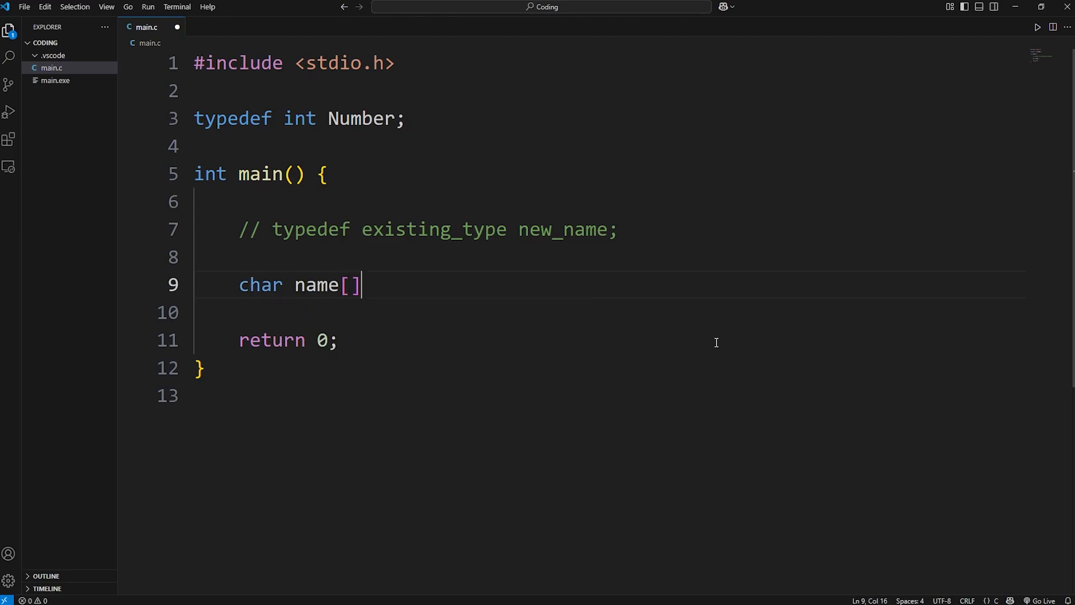
pyautogui.write('= ""')
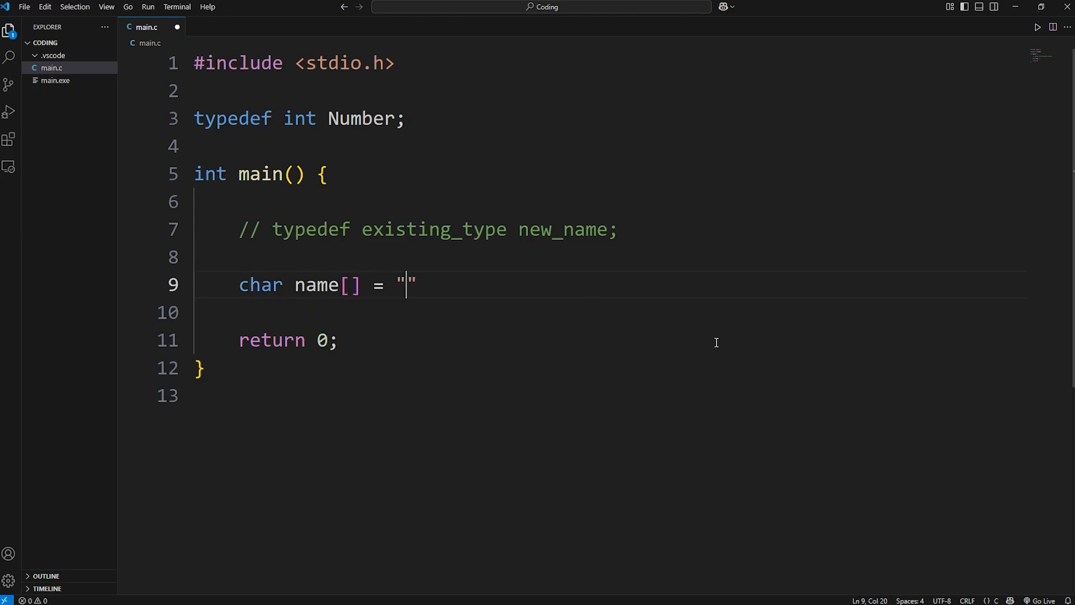
pyautogui.write('Bro Code')
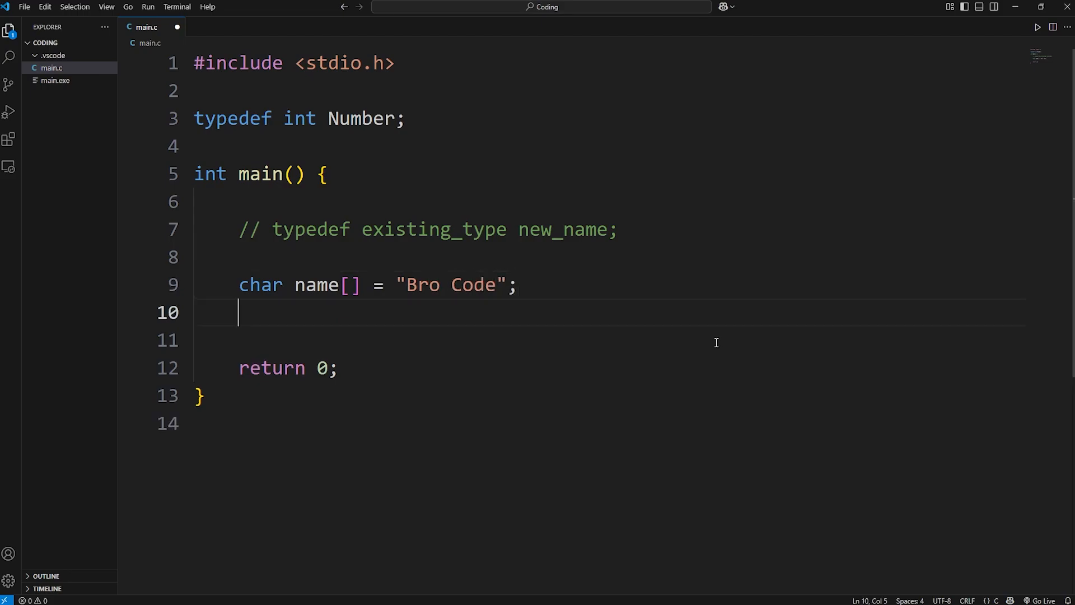
# Print name with printf("%s", name) and check the output.
pyautogui.write('printf(')
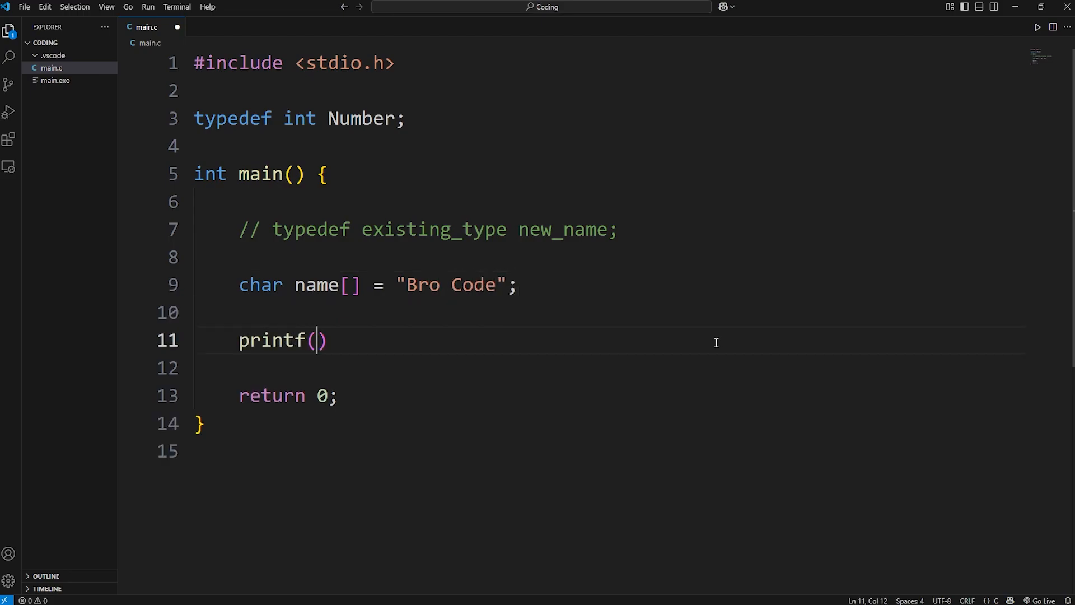
pyautogui.write('"%"')
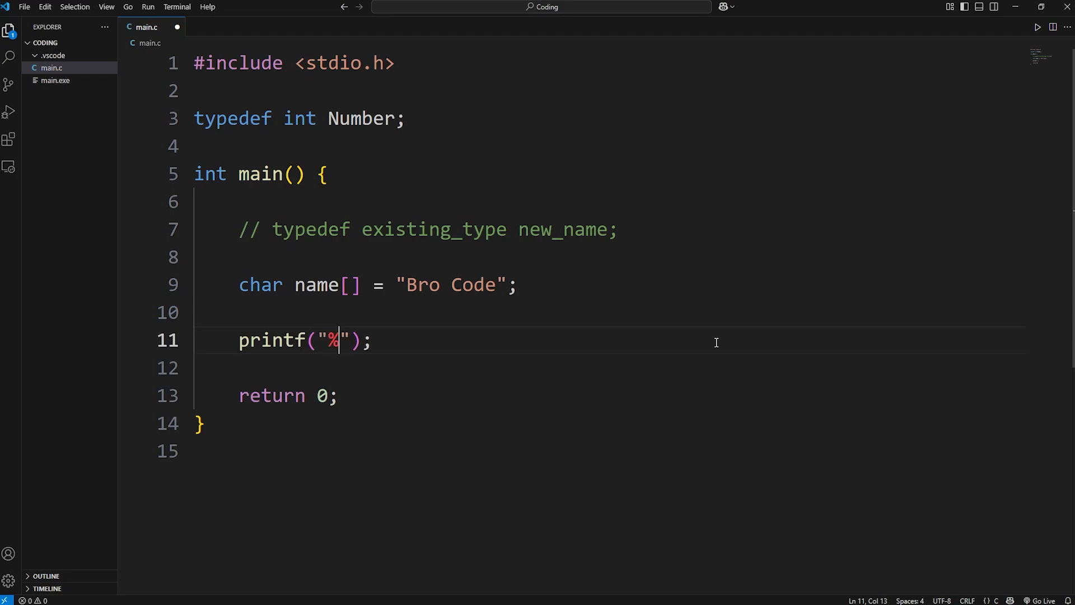
pyautogui.write('s,')
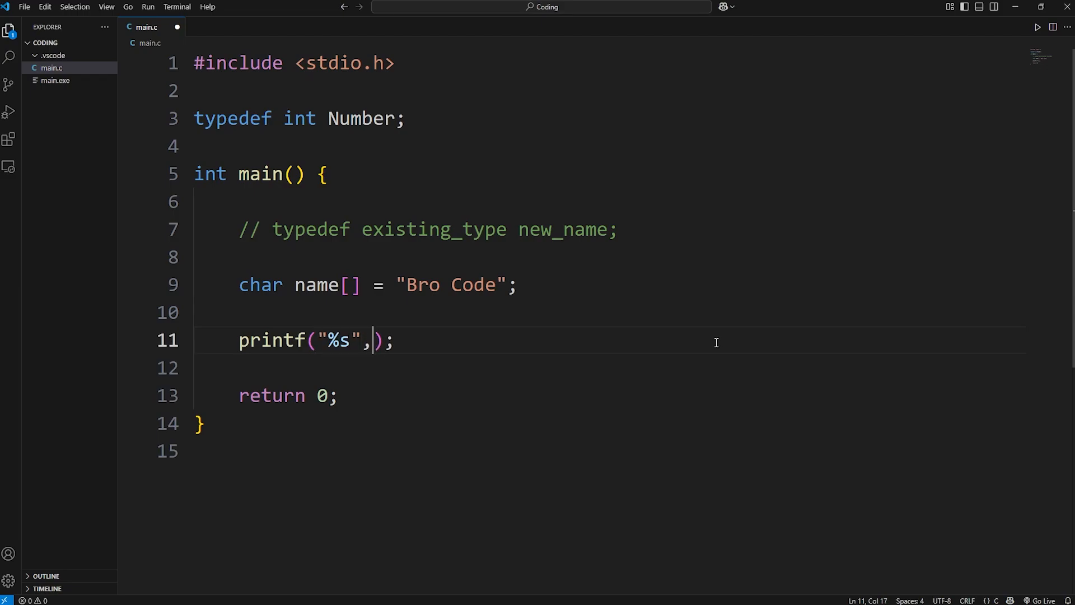
pyautogui.write('name')
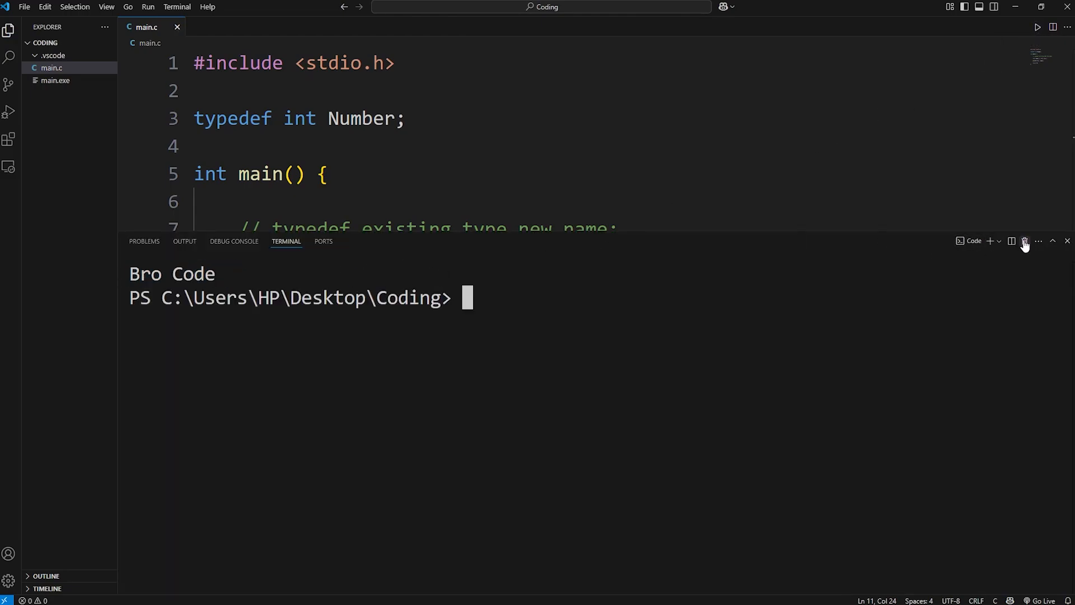
pyautogui.click(1066, 240)
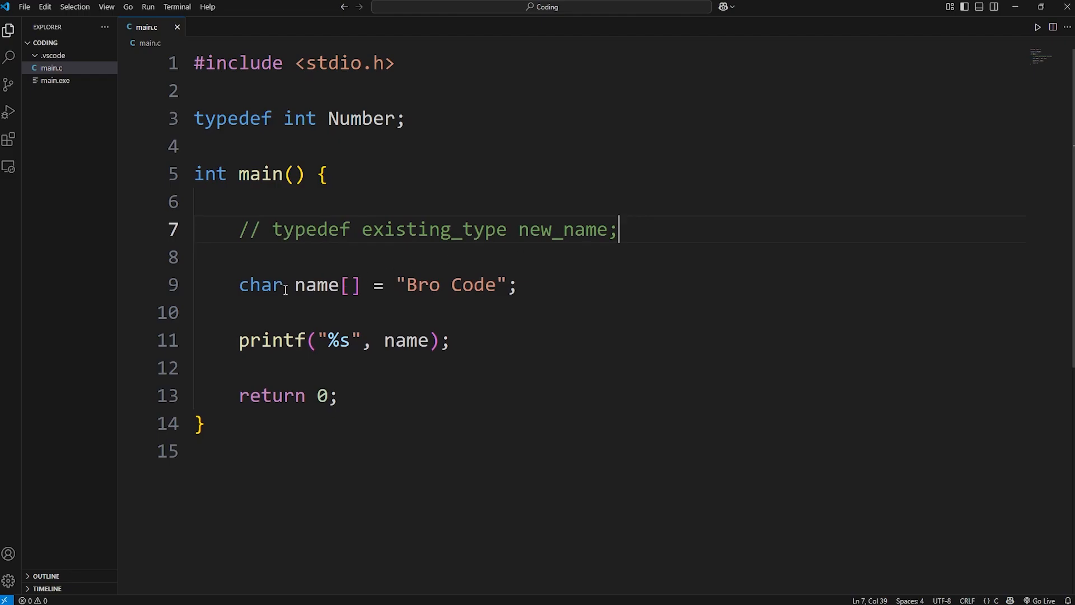
# Change name's declaration from a char array to String.
pyautogui.doubleClick(260, 285)
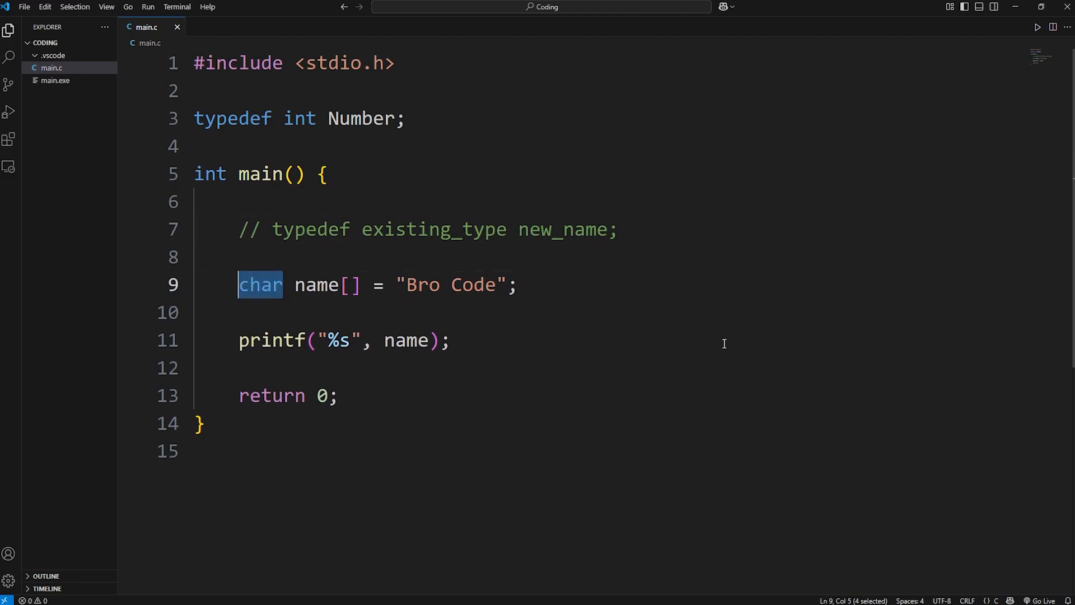
pyautogui.write('String')
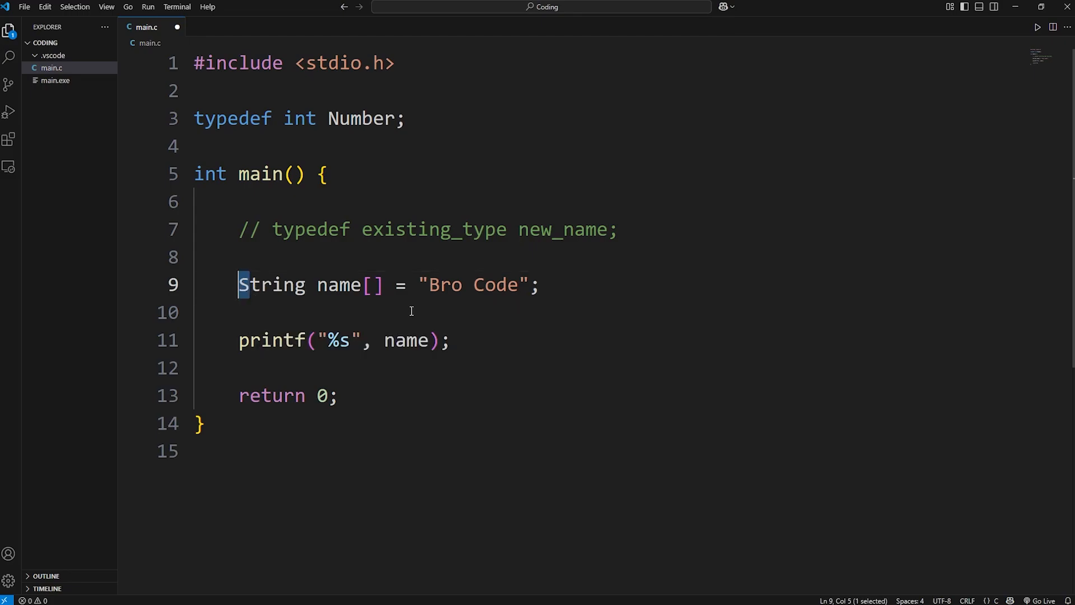
pyautogui.press('Delete')
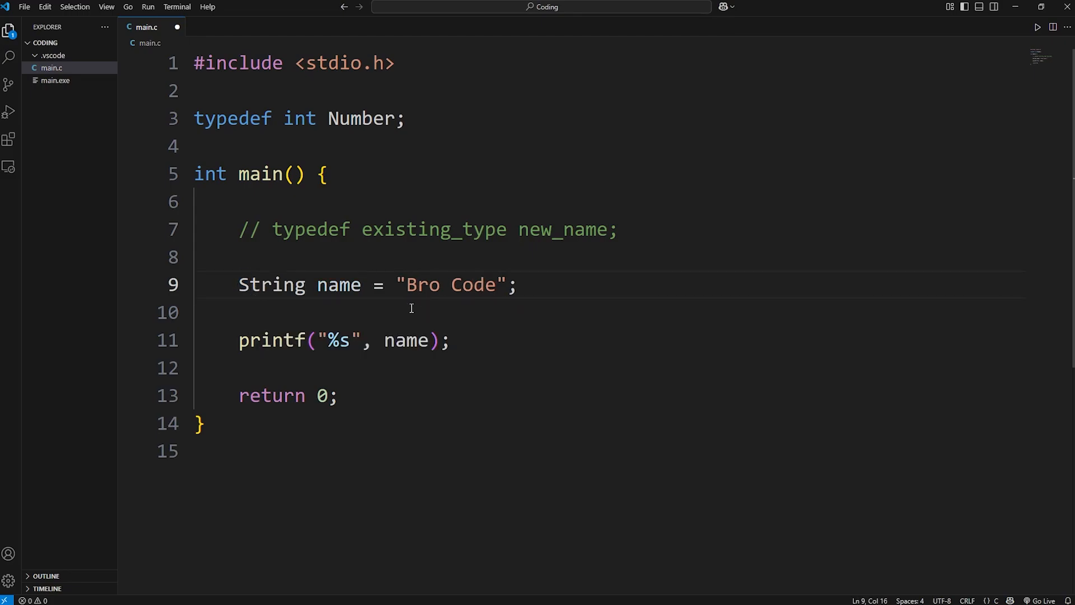
pyautogui.moveTo(410, 308)
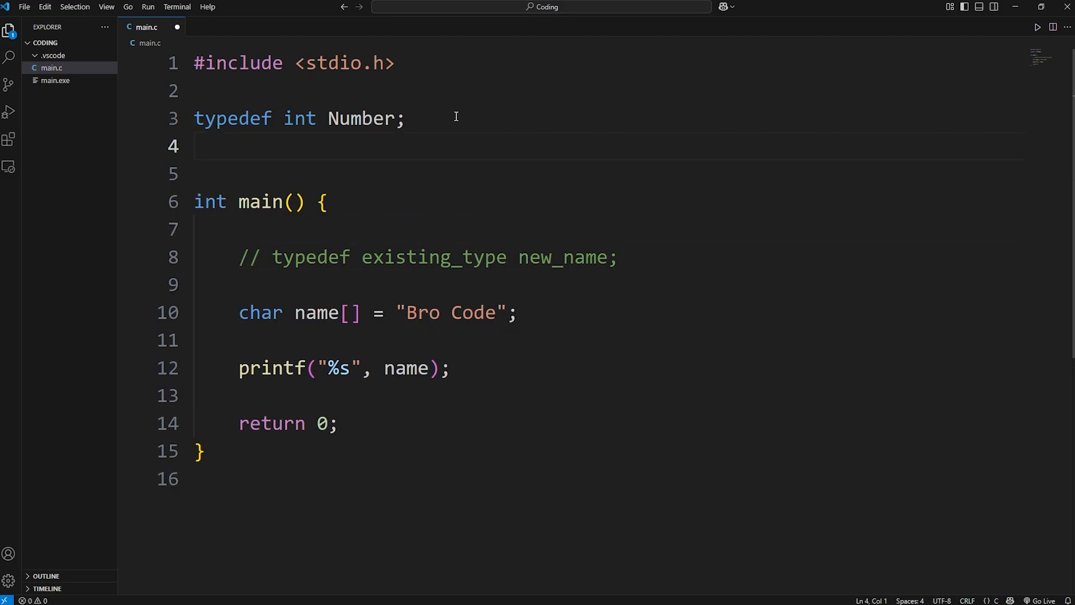
# Add typedef char String[50]; below the Number typedef.
pyautogui.write('typedef')
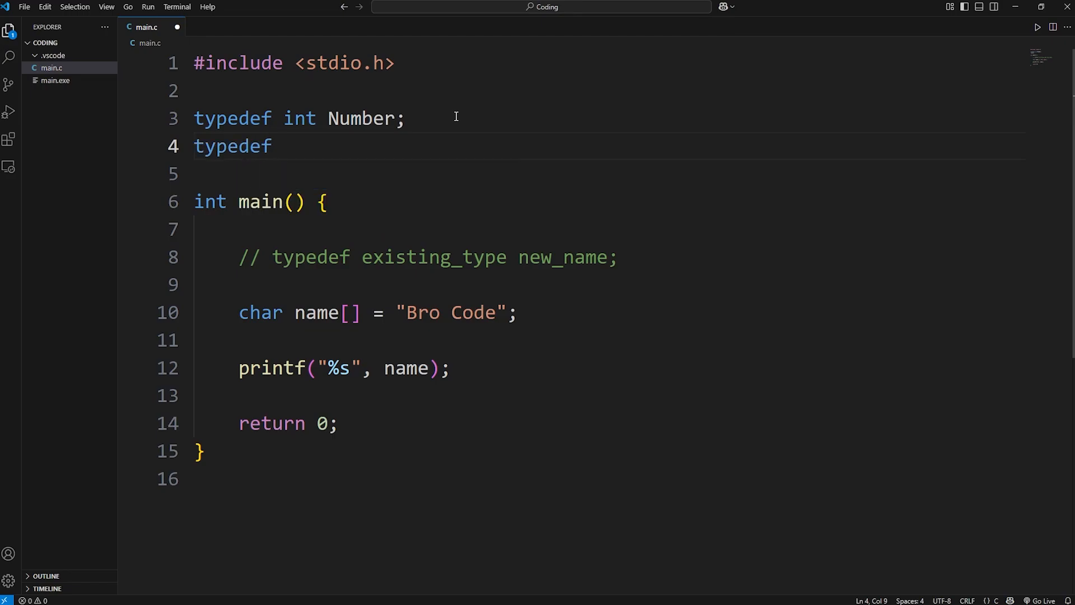
pyautogui.write('char')
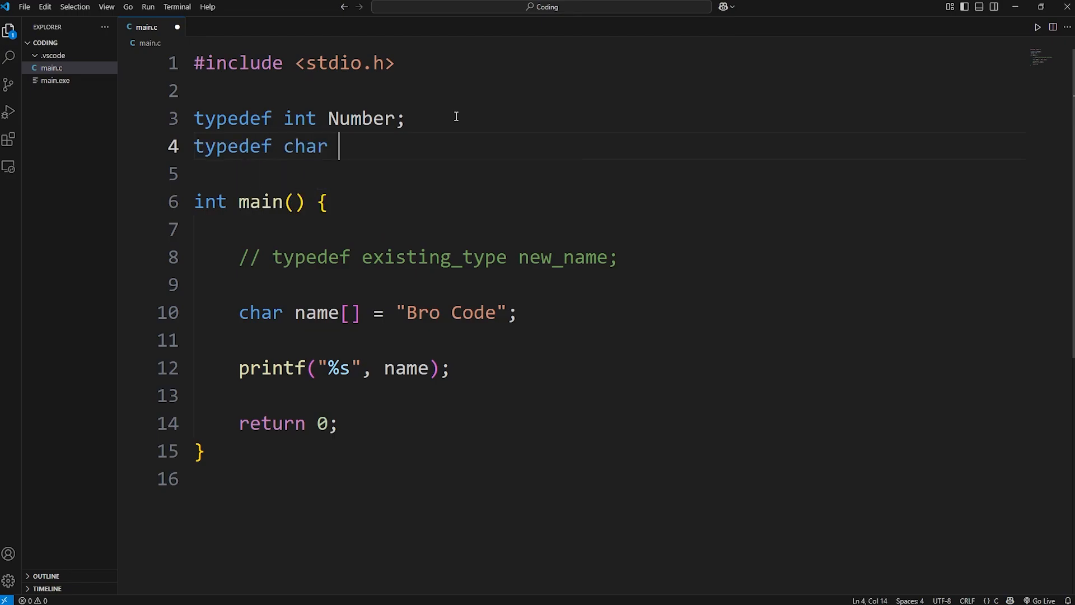
pyautogui.write('Str')
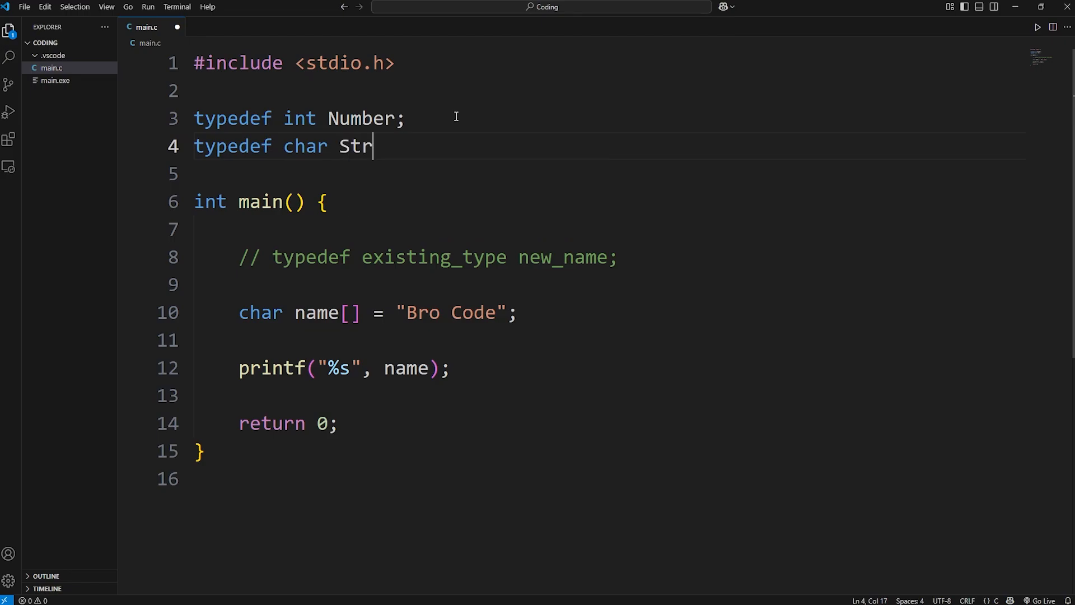
pyautogui.write('ing')
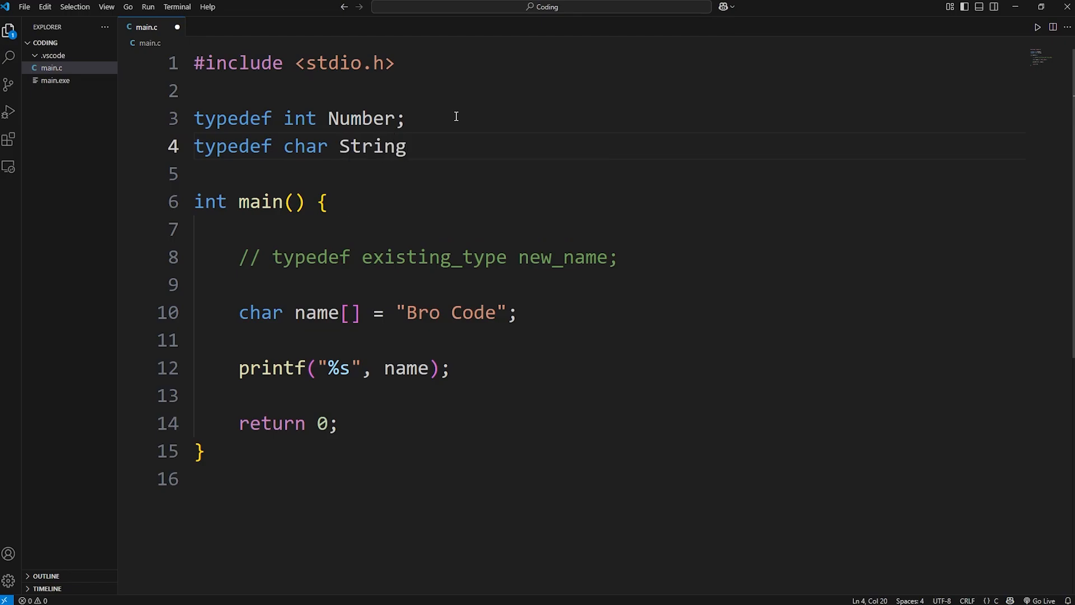
pyautogui.write('[]')
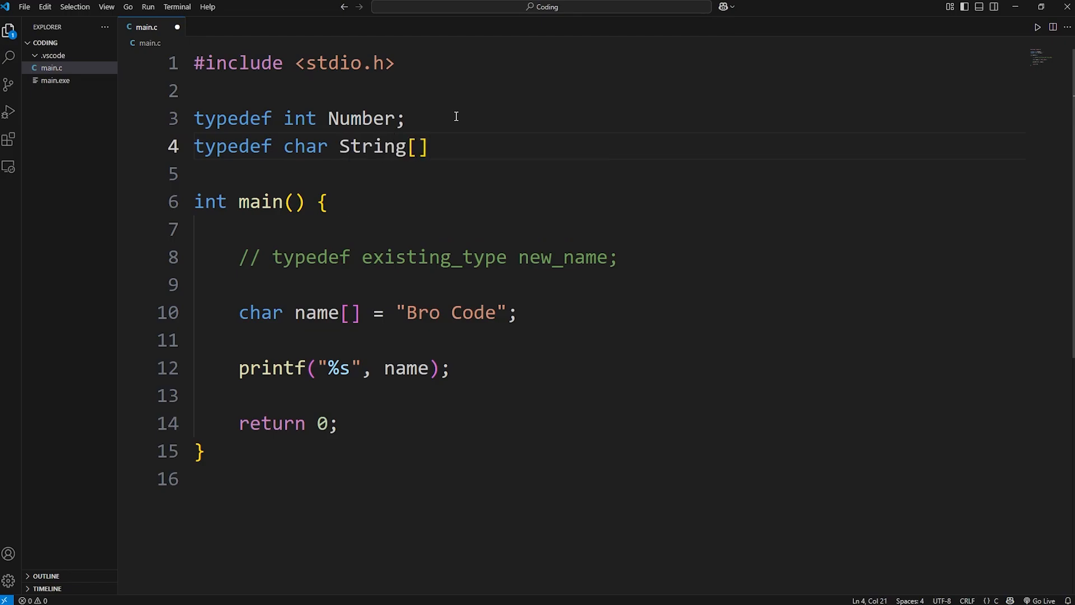
pyautogui.write('50];')
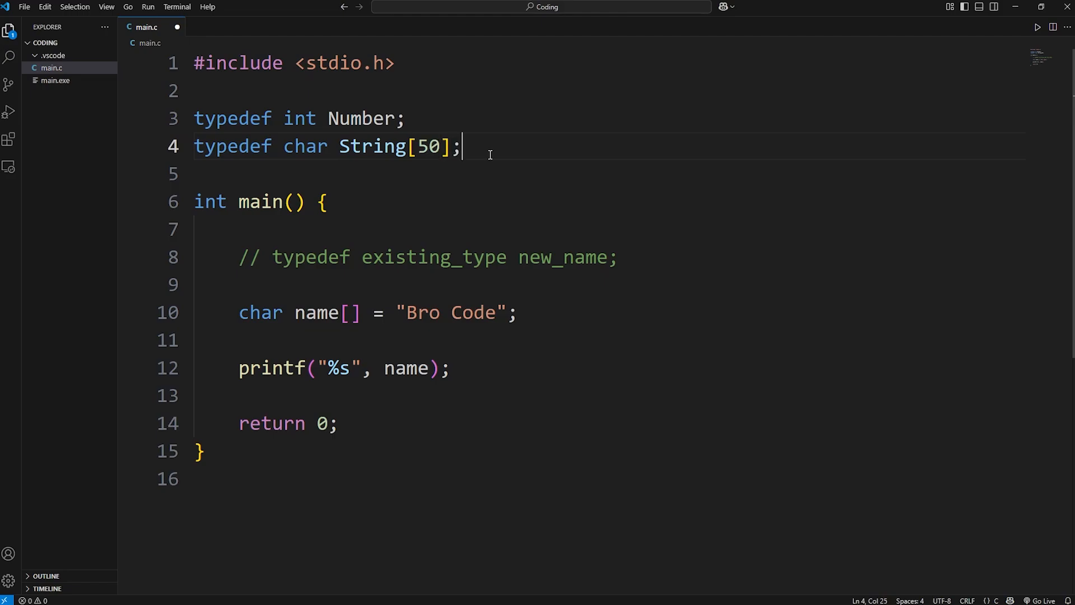
pyautogui.doubleClick(260, 312)
pyautogui.write('String')
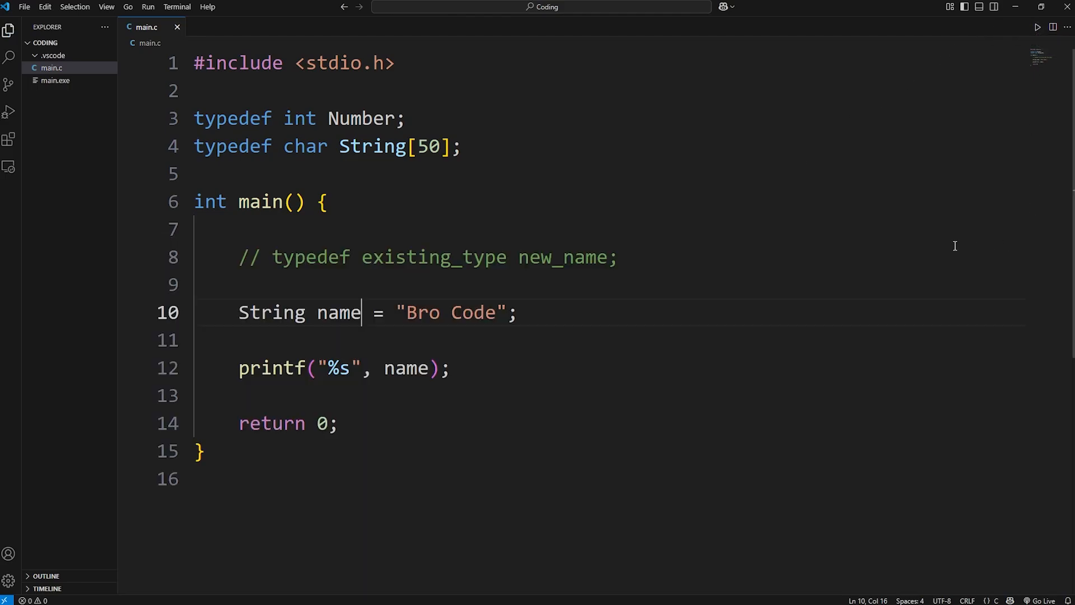
pyautogui.doubleClick(431, 146)
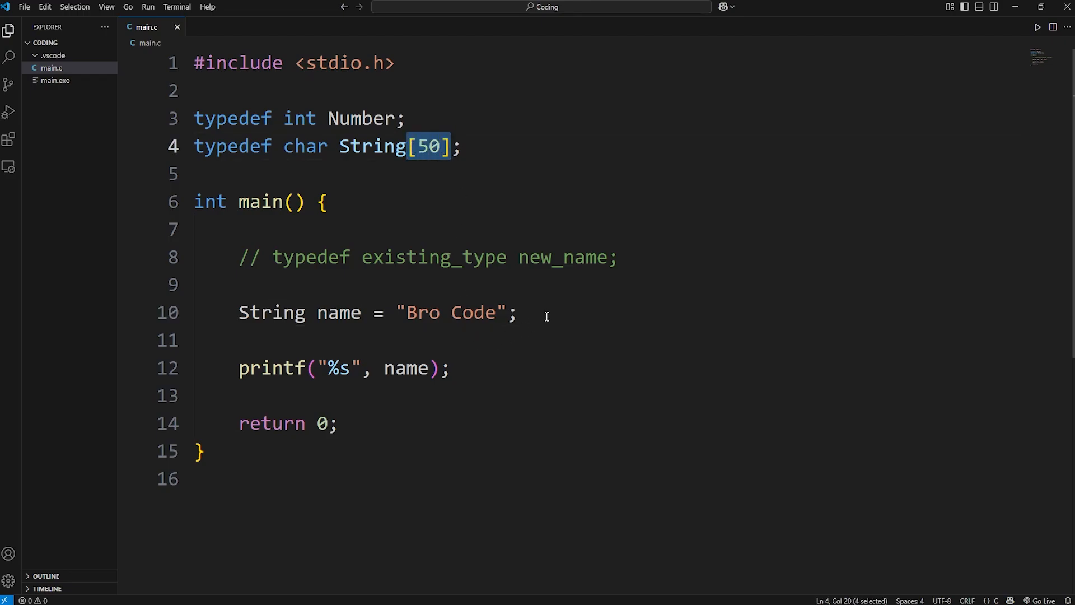
pyautogui.click(329, 147)
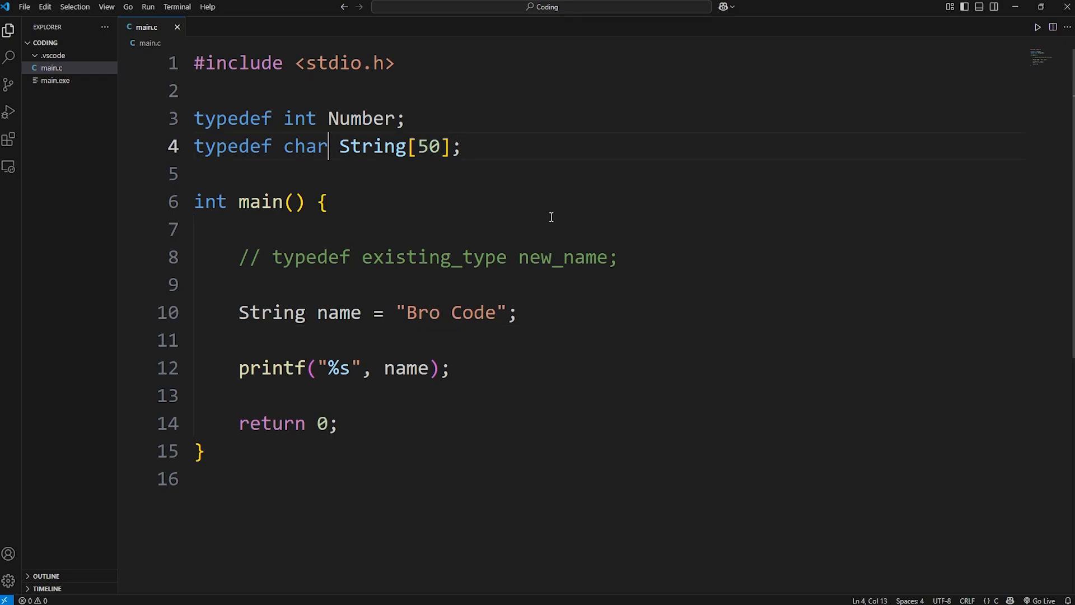
pyautogui.write('*')
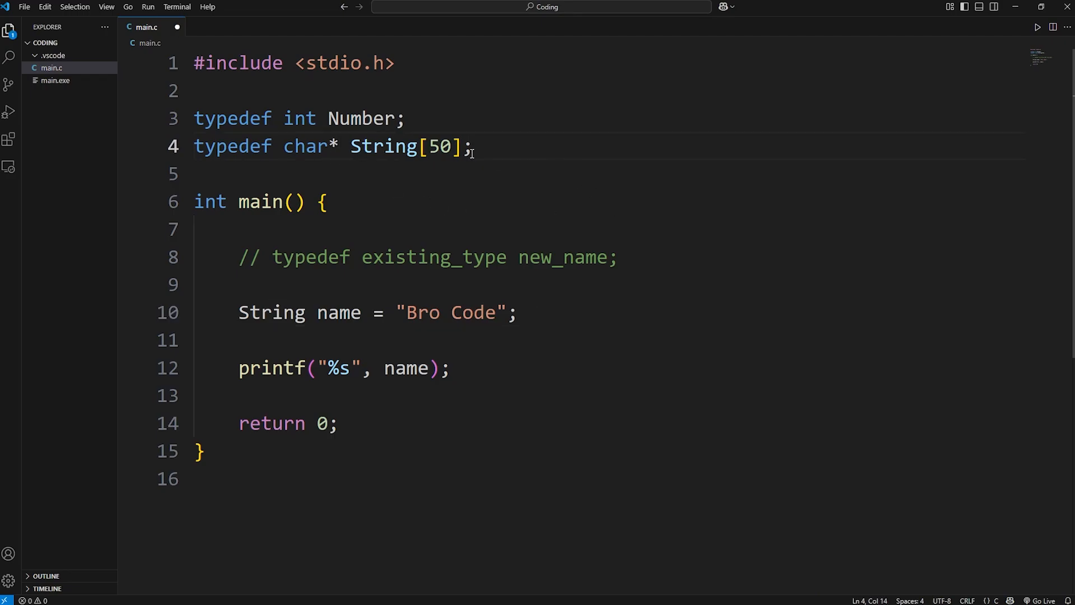
pyautogui.press('Backspace')
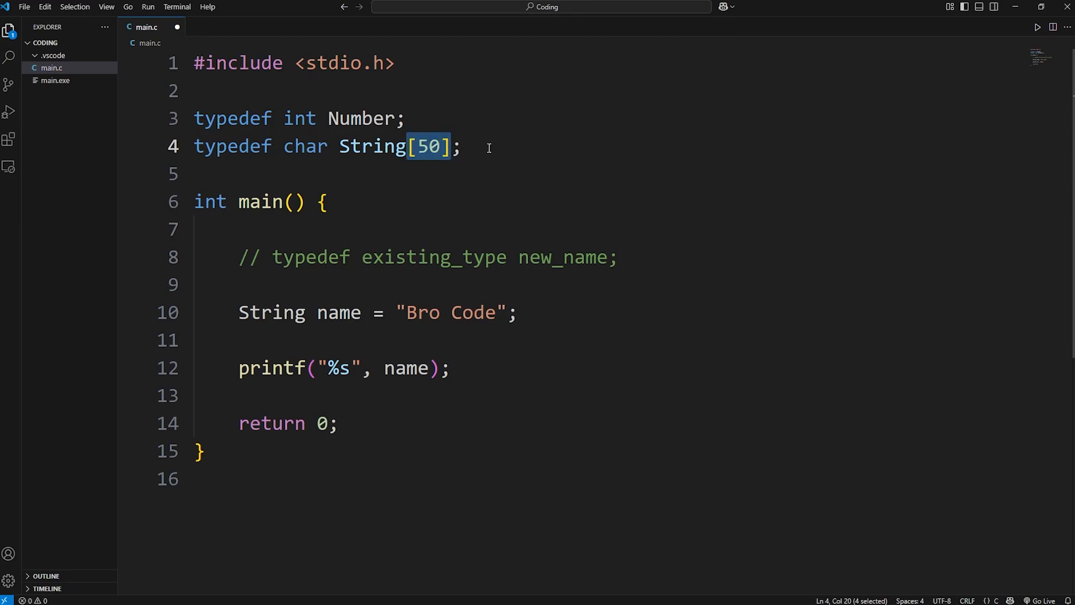
pyautogui.click(463, 146)
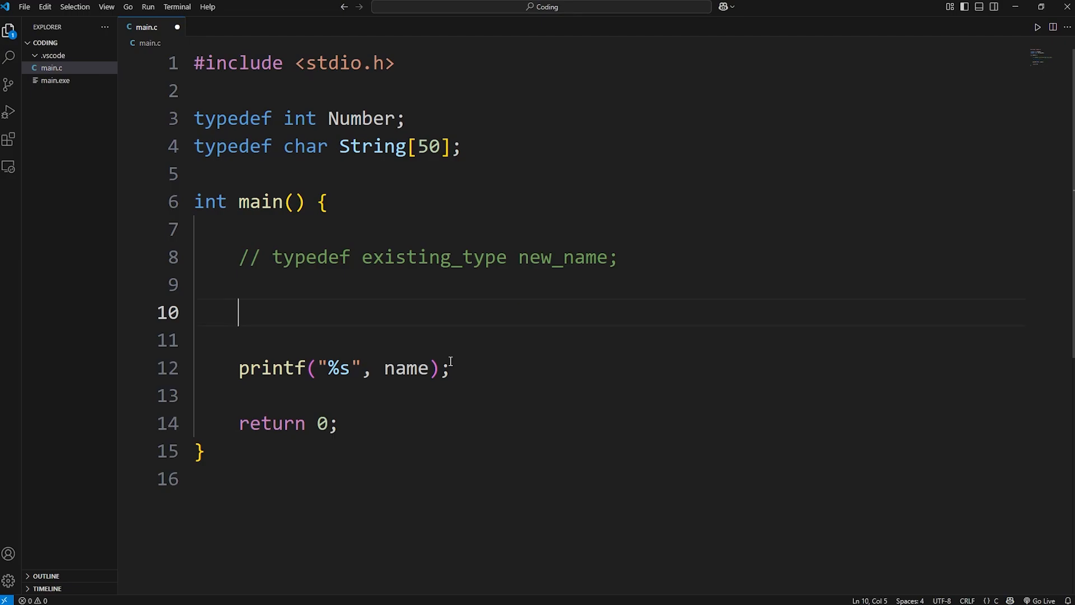
# Declare char user1[] = "BC" and make printf print user1 instead of name.
pyautogui.write('char')
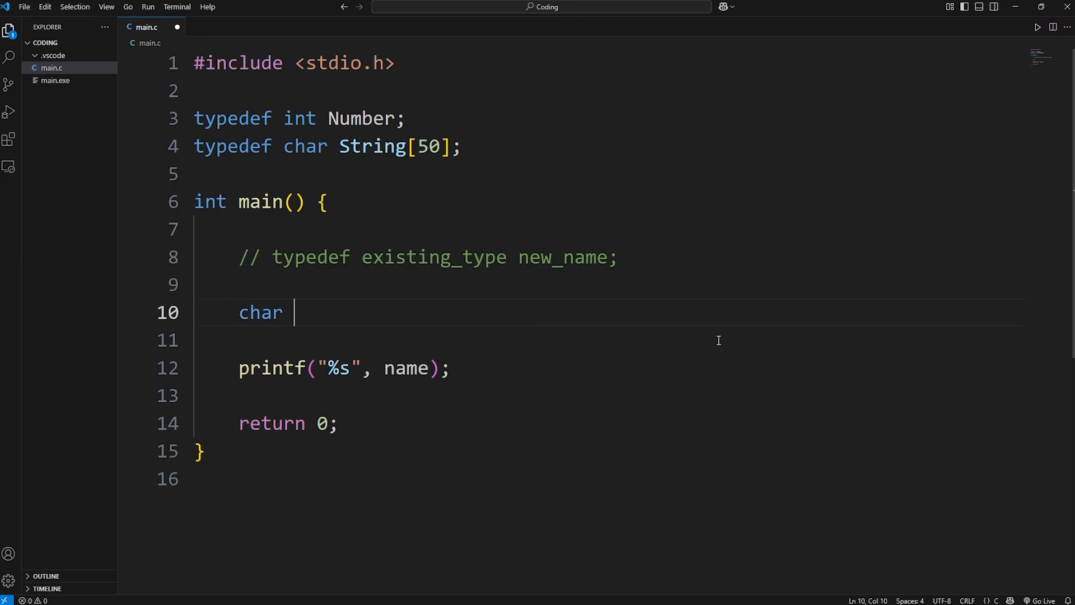
pyautogui.write('user1')
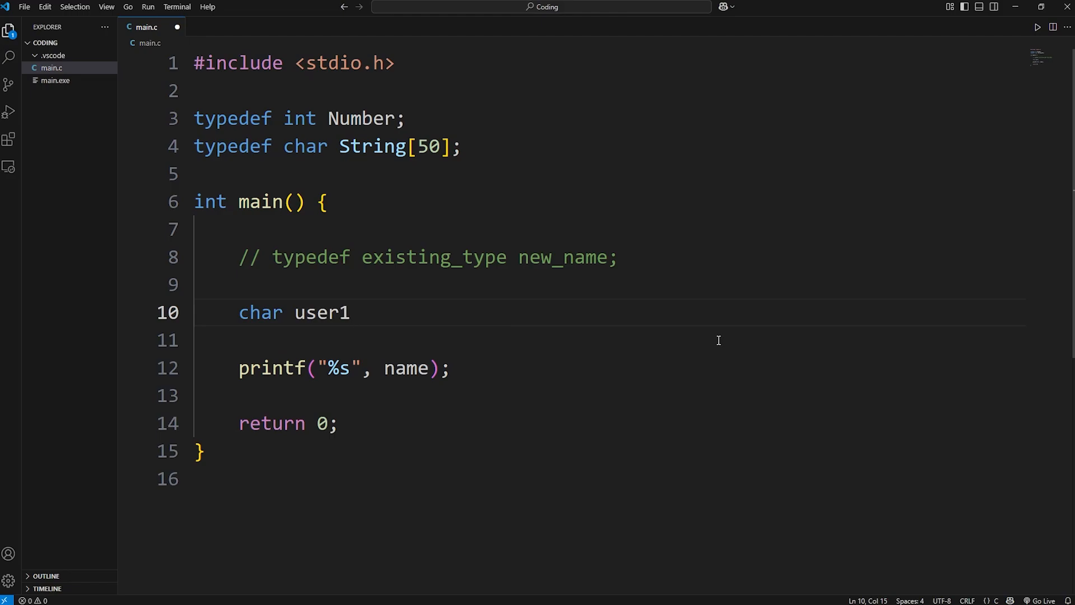
pyautogui.write('[] =')
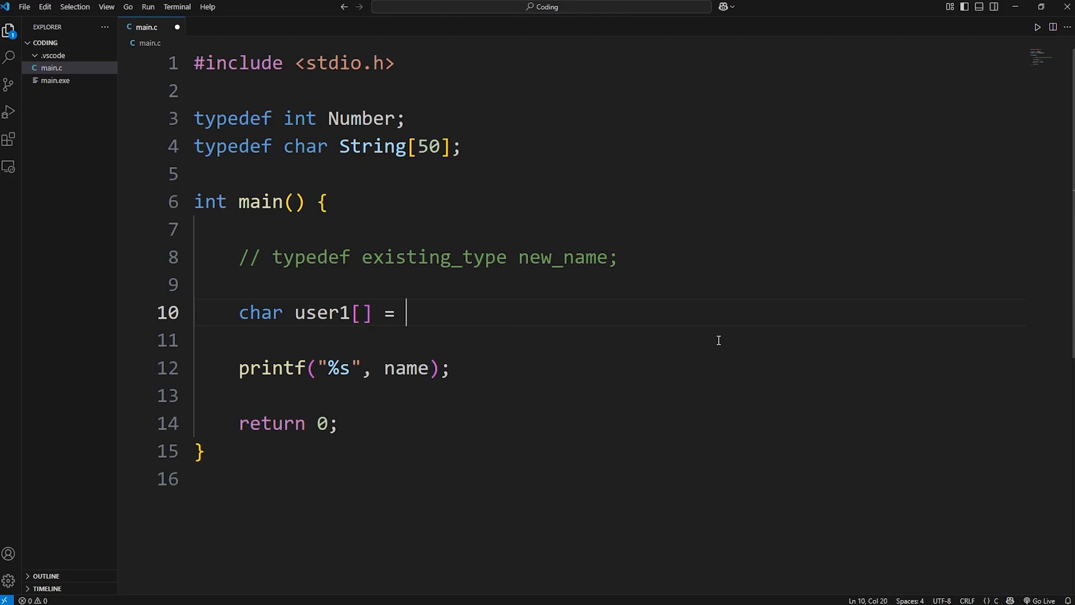
pyautogui.write('""')
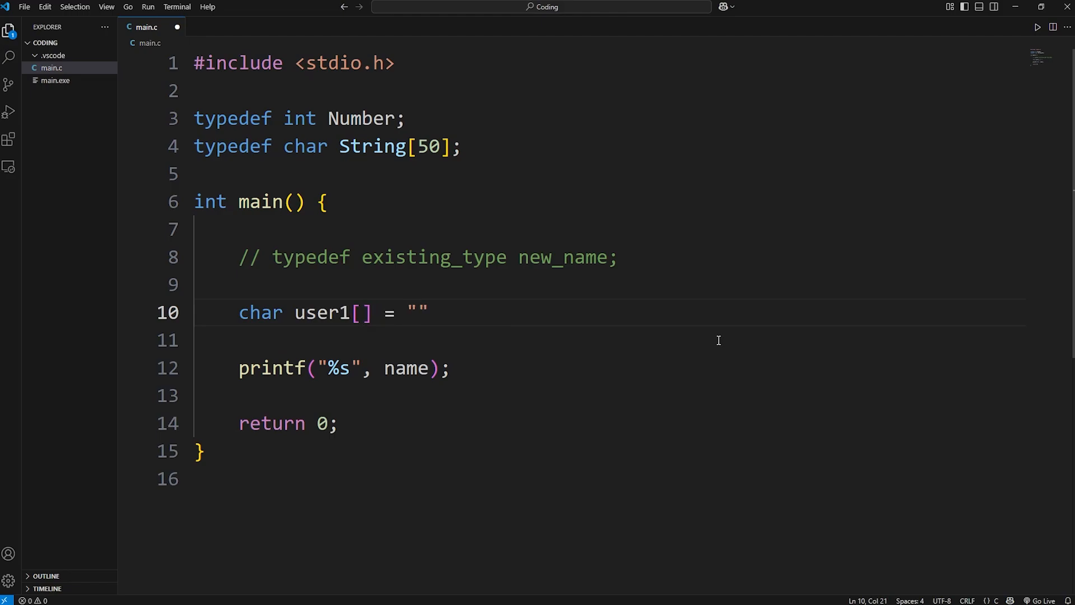
pyautogui.write('BC')
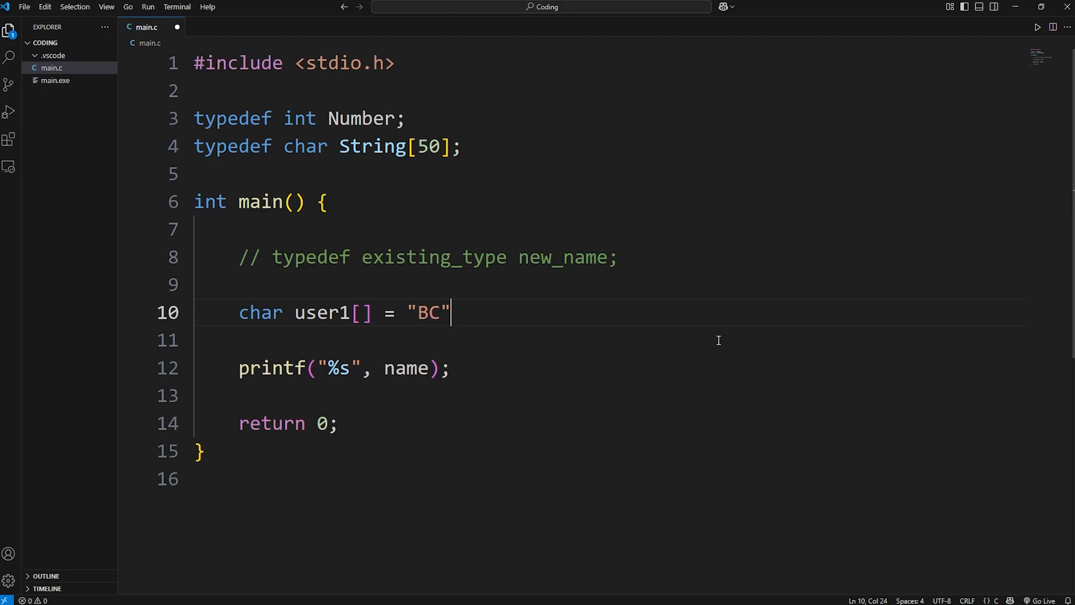
pyautogui.doubleClick(320, 312)
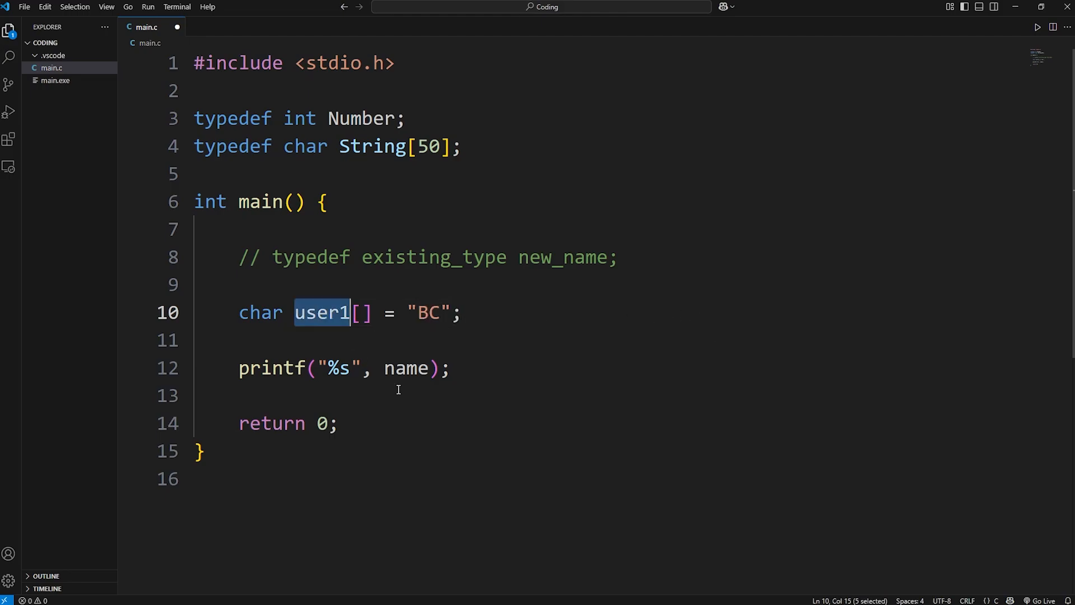
pyautogui.write('user1')
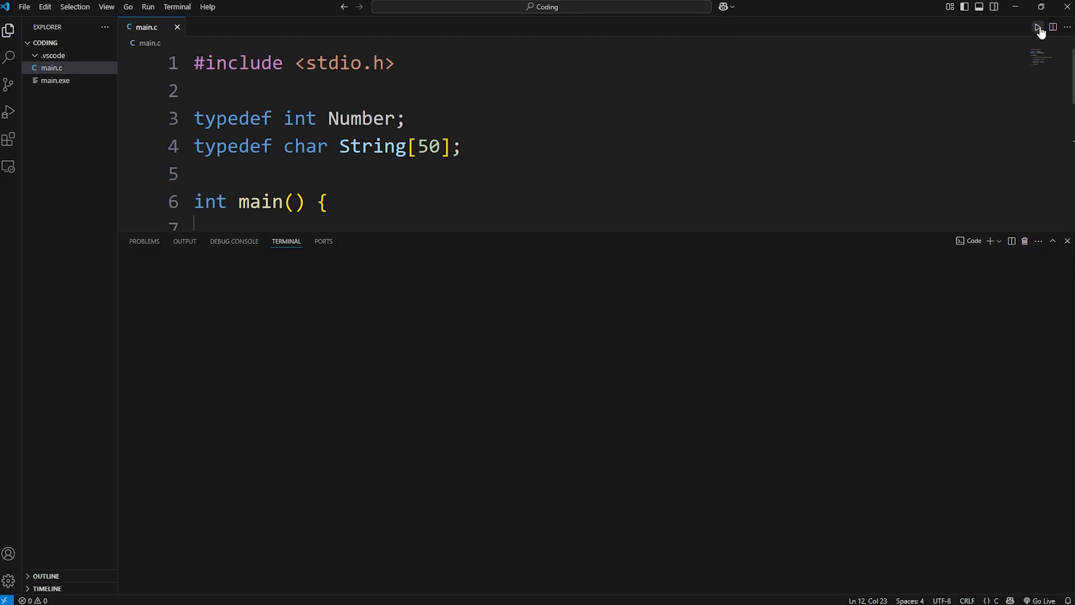
# Run main.c with the Run C/C++ File button.
pyautogui.click(1038, 27)
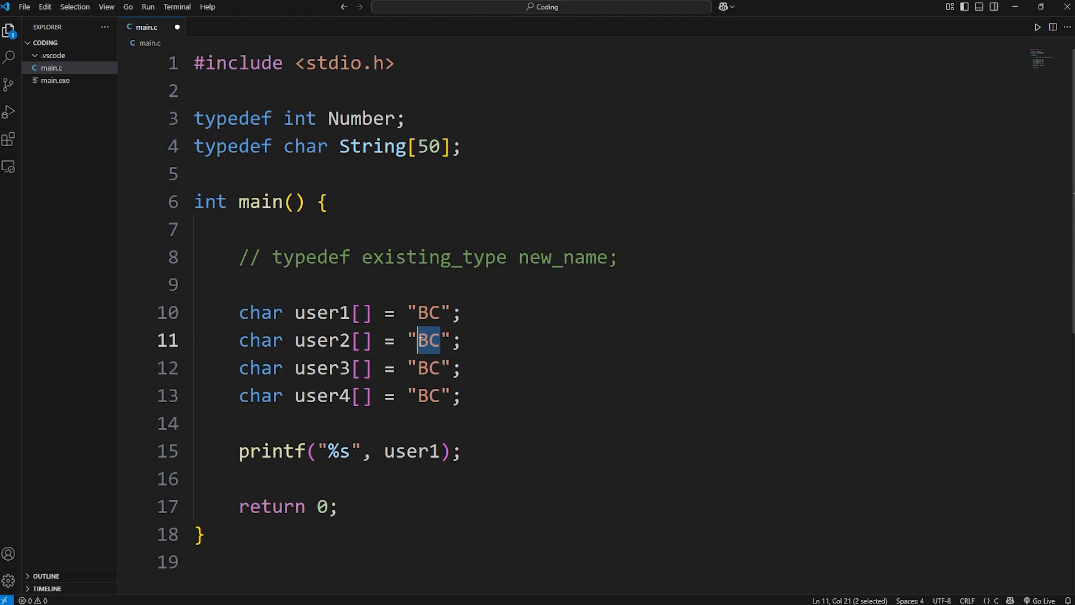
pyautogui.moveTo(503, 361)
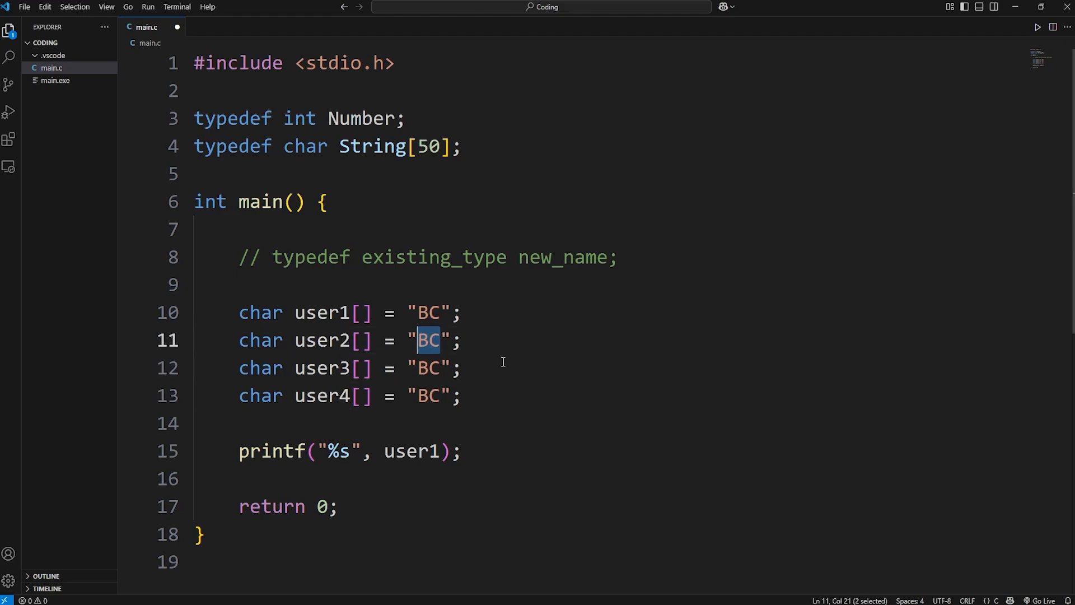
# Set user2–user4 to "SS", "PS", "ST", print each with \n, and run.
pyautogui.write('SS')
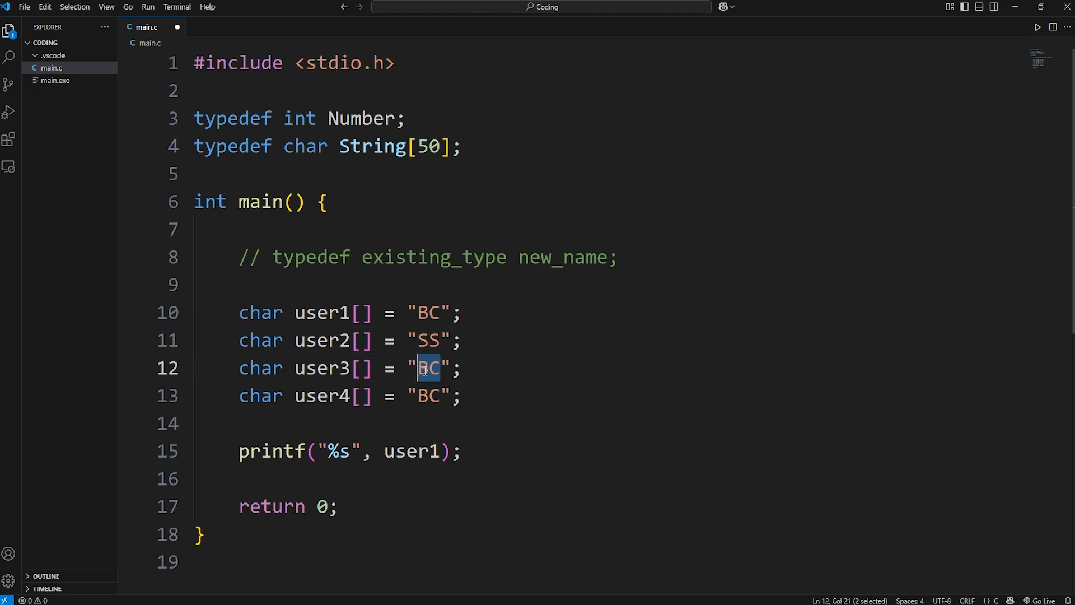
pyautogui.write('PS')
pyautogui.click(613, 396)
pyautogui.write('S')
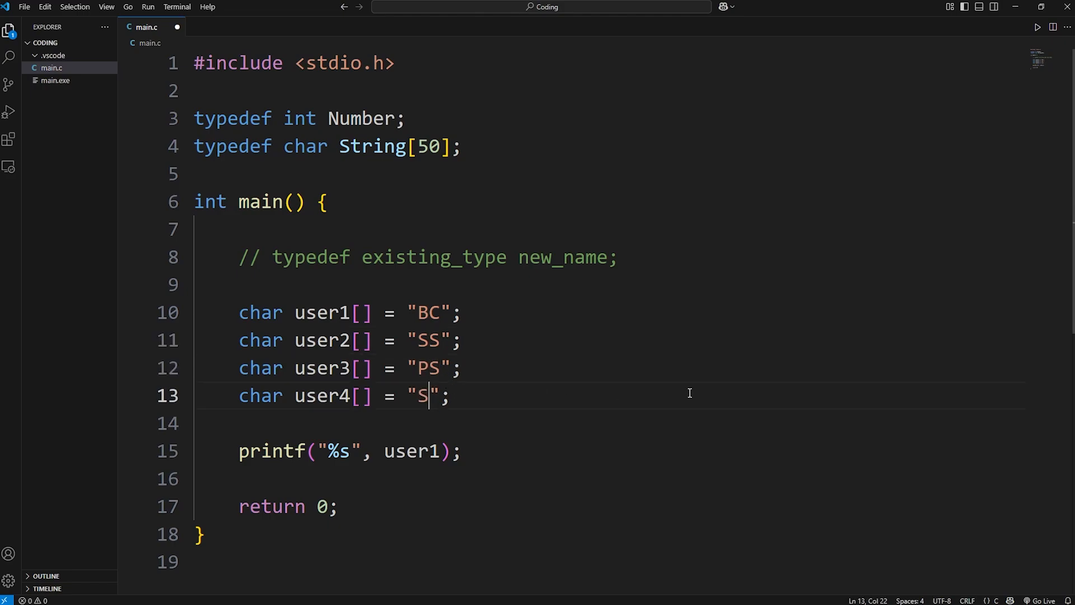
pyautogui.write('T')
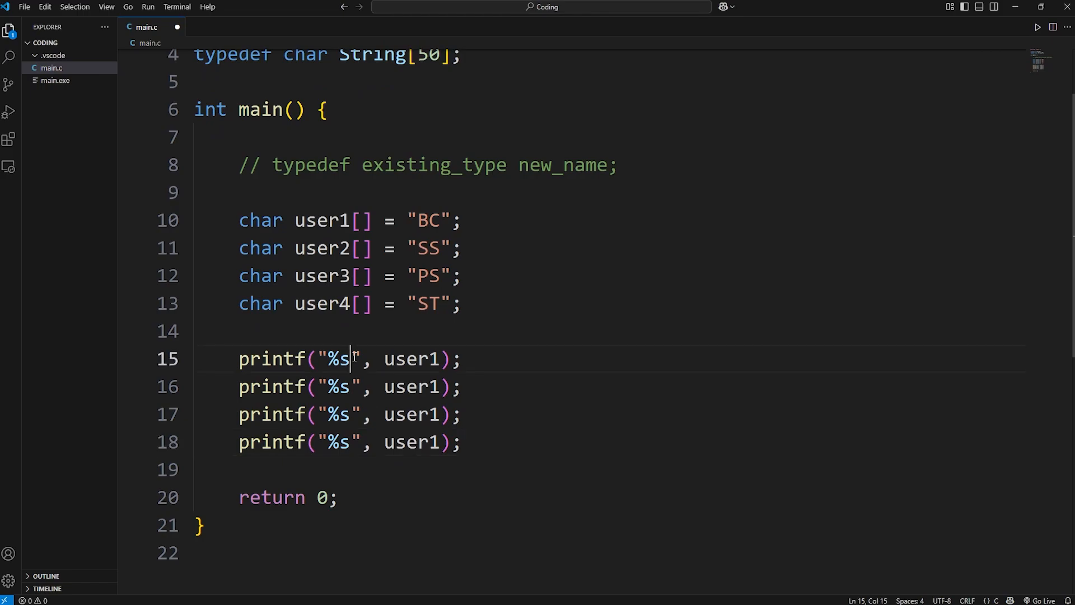
pyautogui.write('\\n')
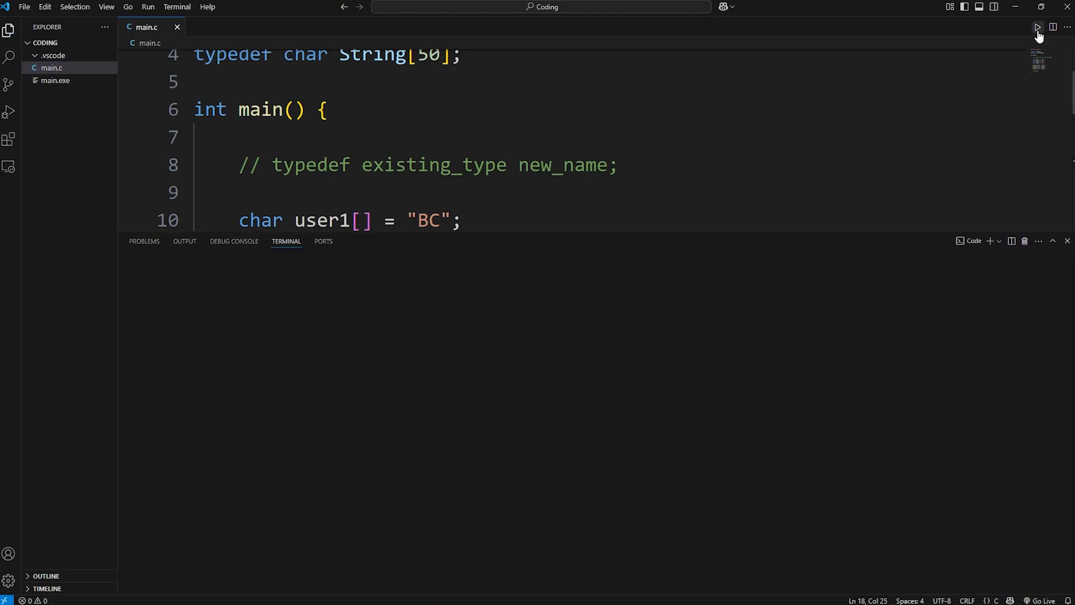
pyautogui.click(1037, 27)
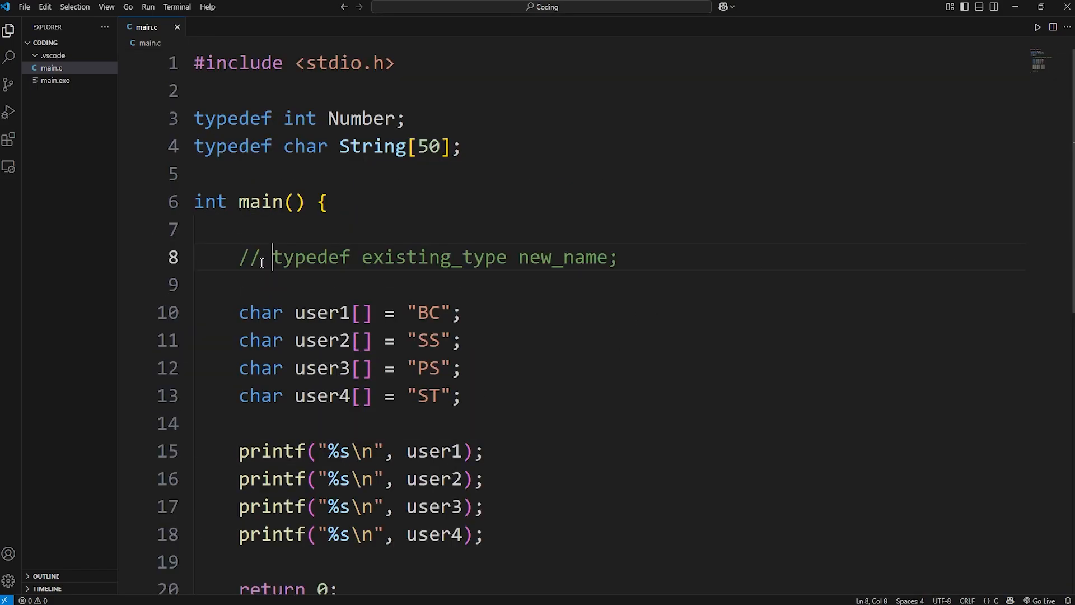
pyautogui.doubleClick(562, 257)
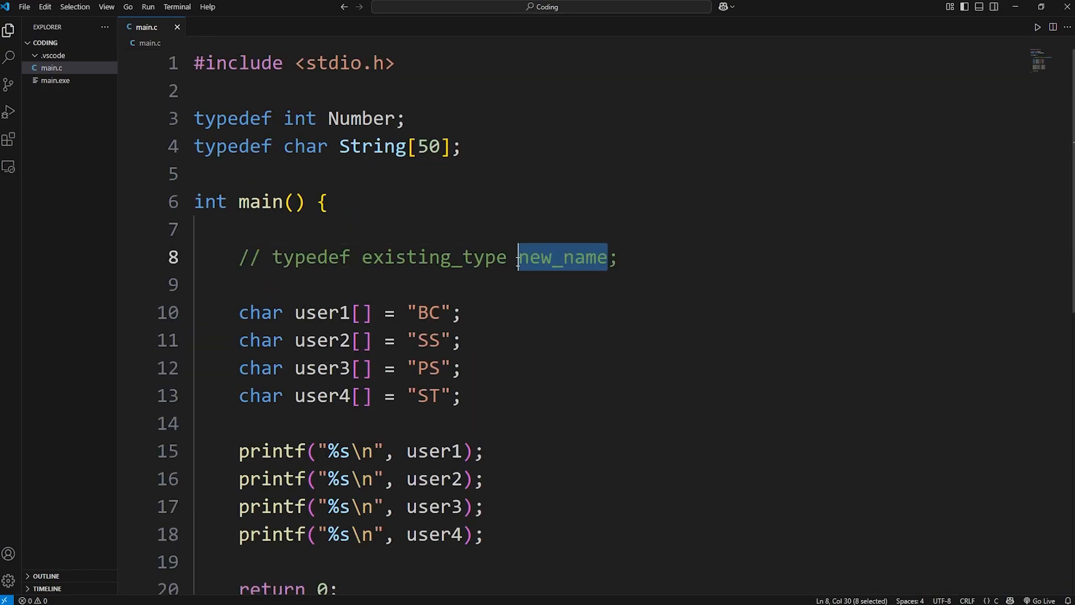
pyautogui.doubleClick(428, 312)
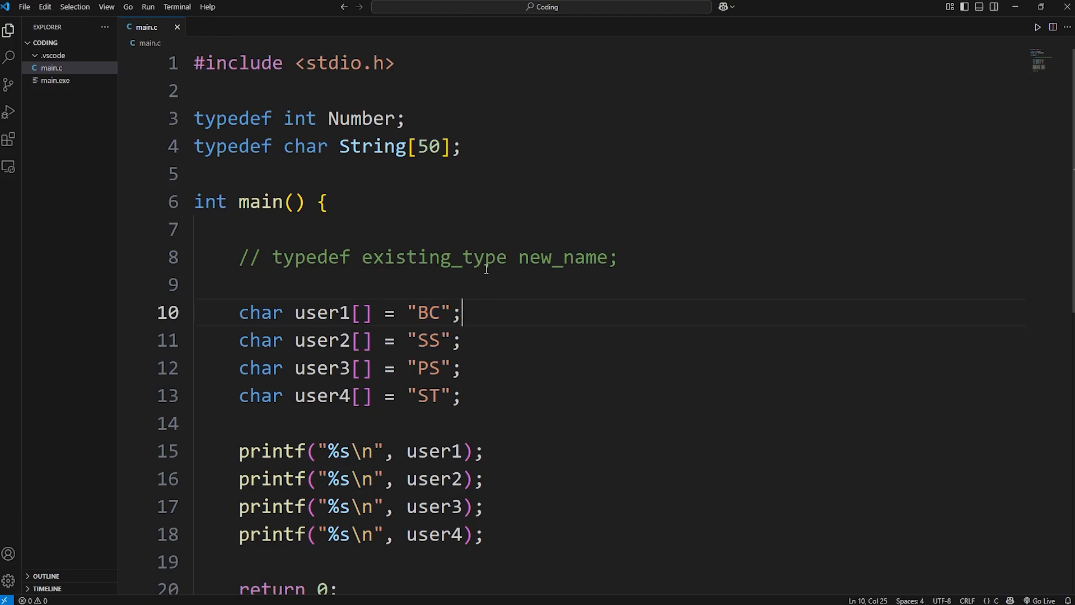
# Type typedef char Initials[3]; on the line below the String typedef.
pyautogui.write('typ')
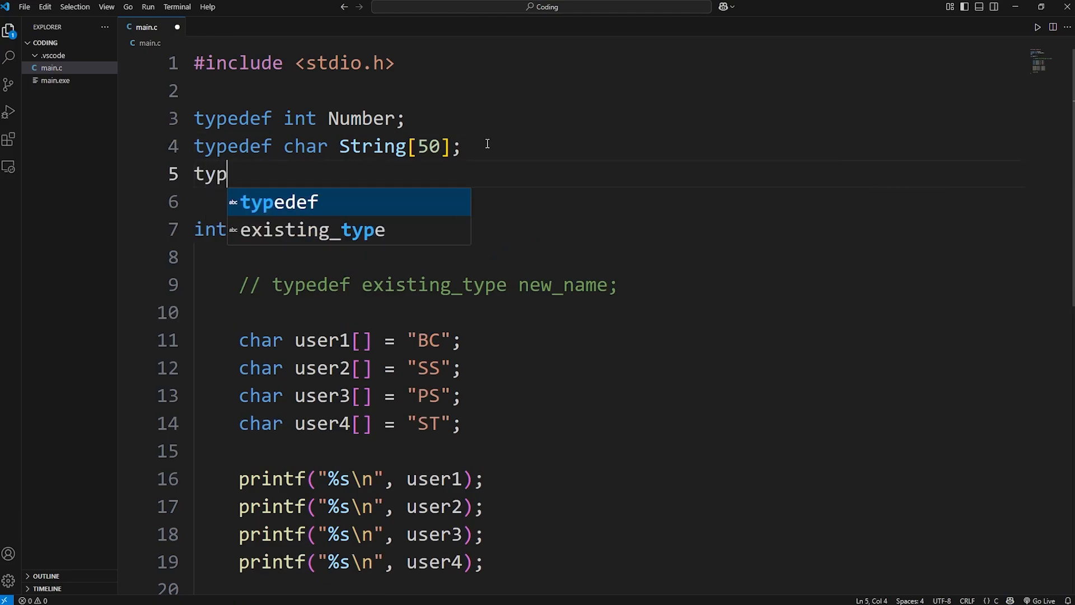
pyautogui.write('edef char')
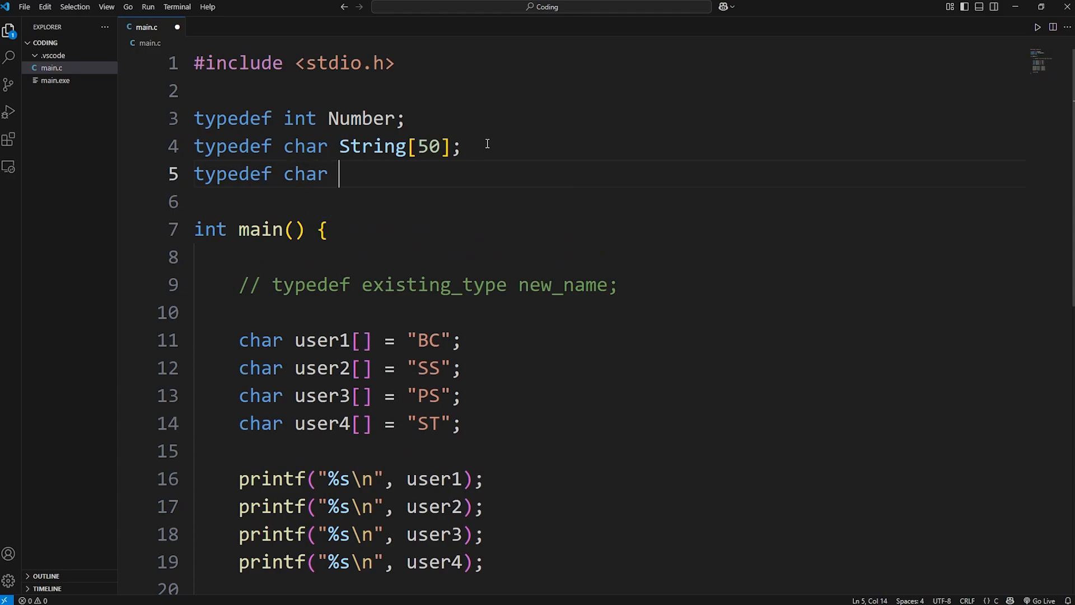
pyautogui.write('Initial')
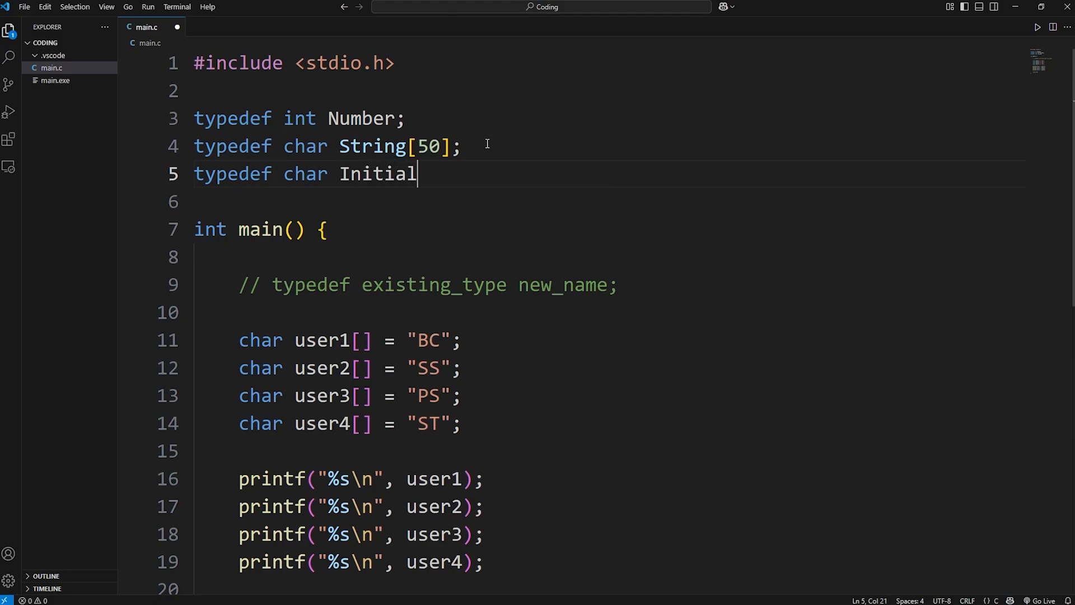
pyautogui.write('s[]')
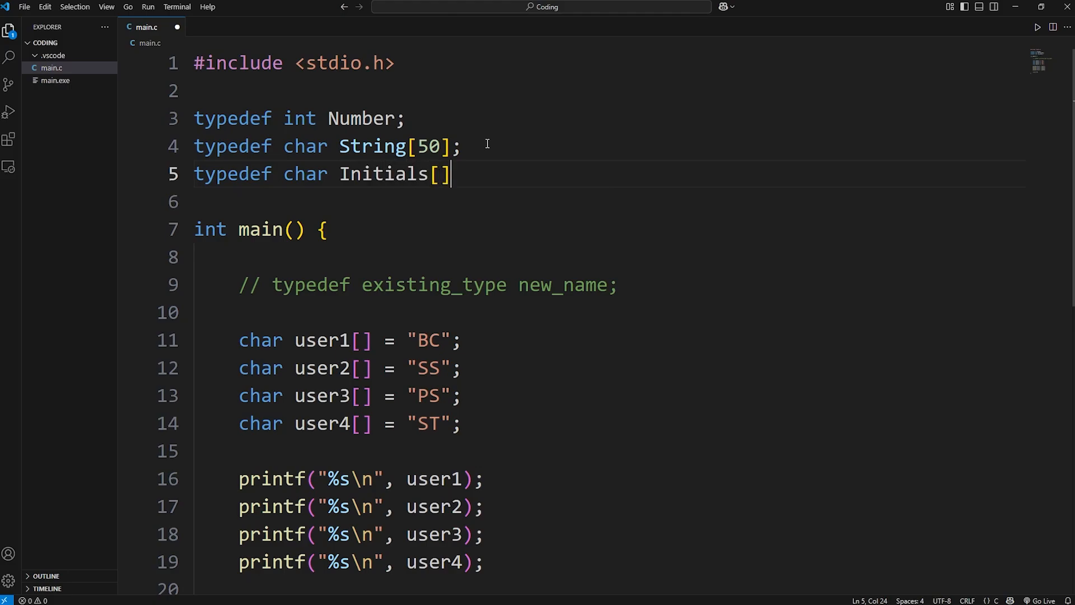
pyautogui.write('3')
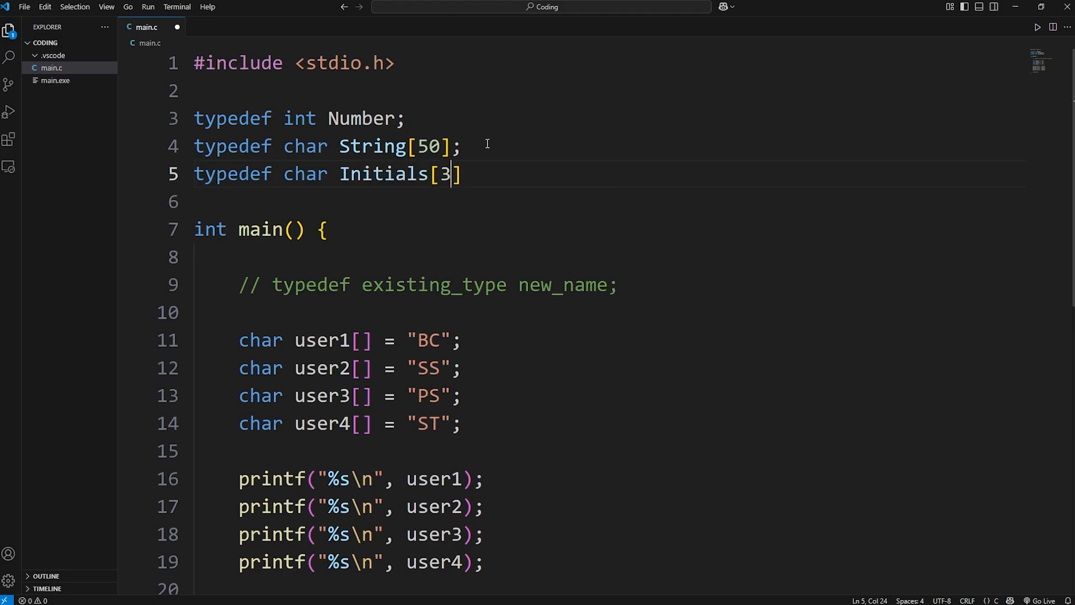
pyautogui.write(';')
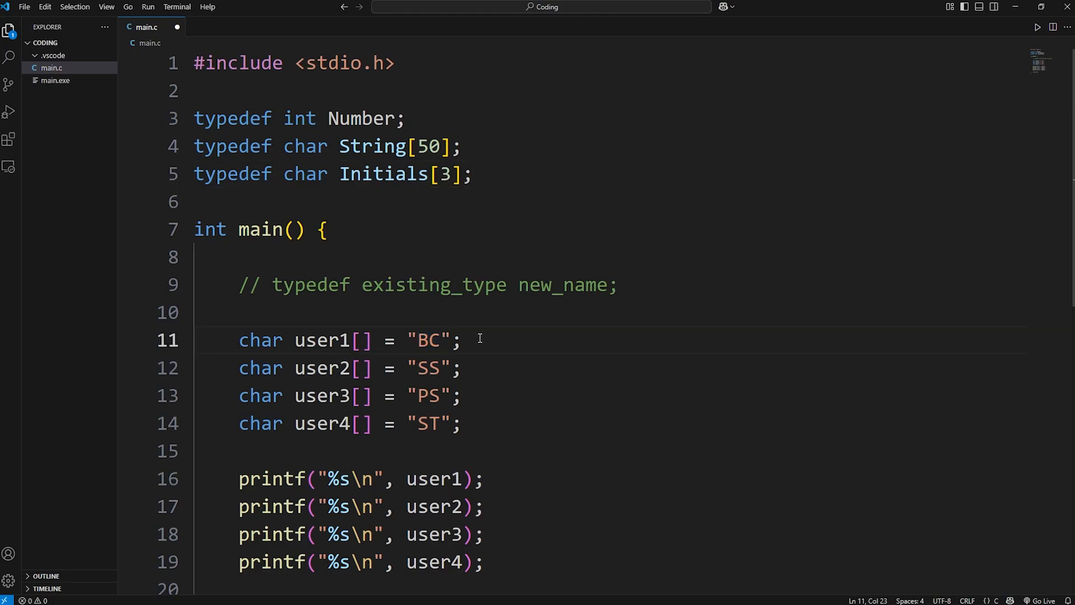
pyautogui.write('\\0')
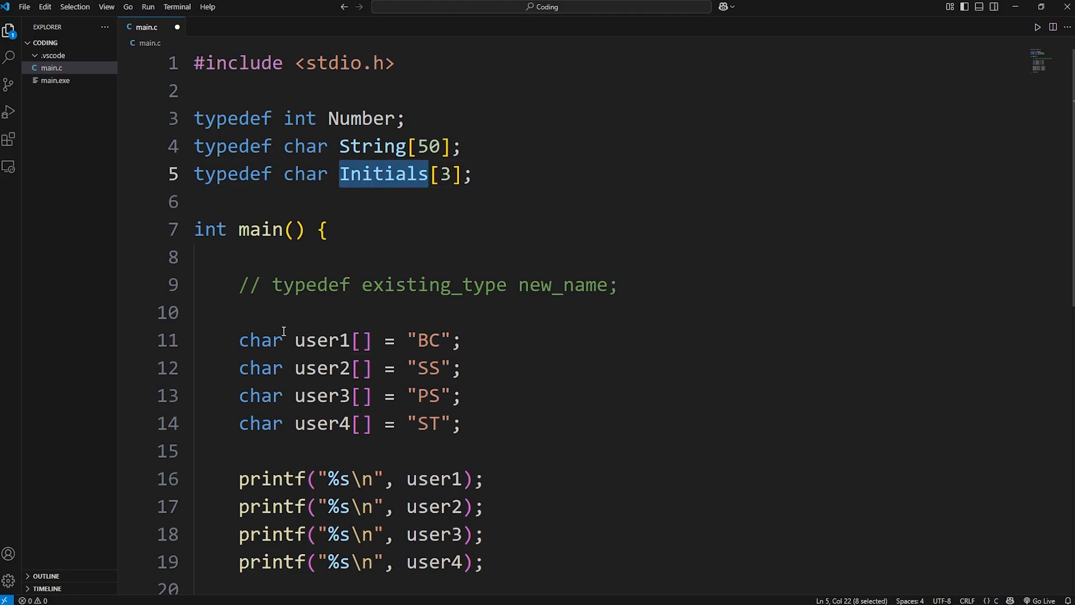
# Declare user1–user4 as Initials instead of char arrays and run the program.
pyautogui.write('Initials')
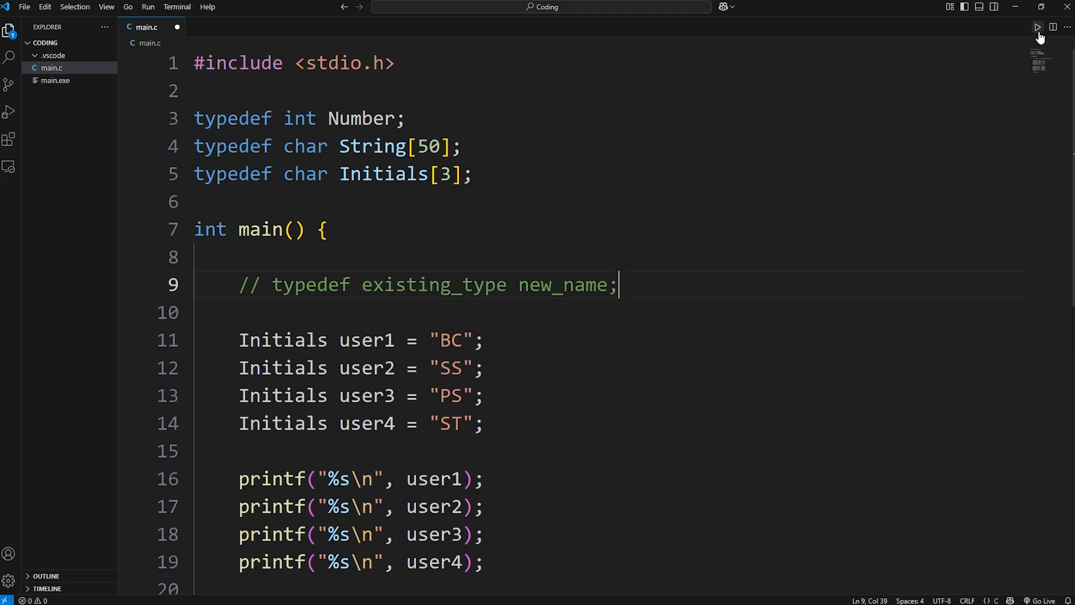
pyautogui.click(1037, 27)
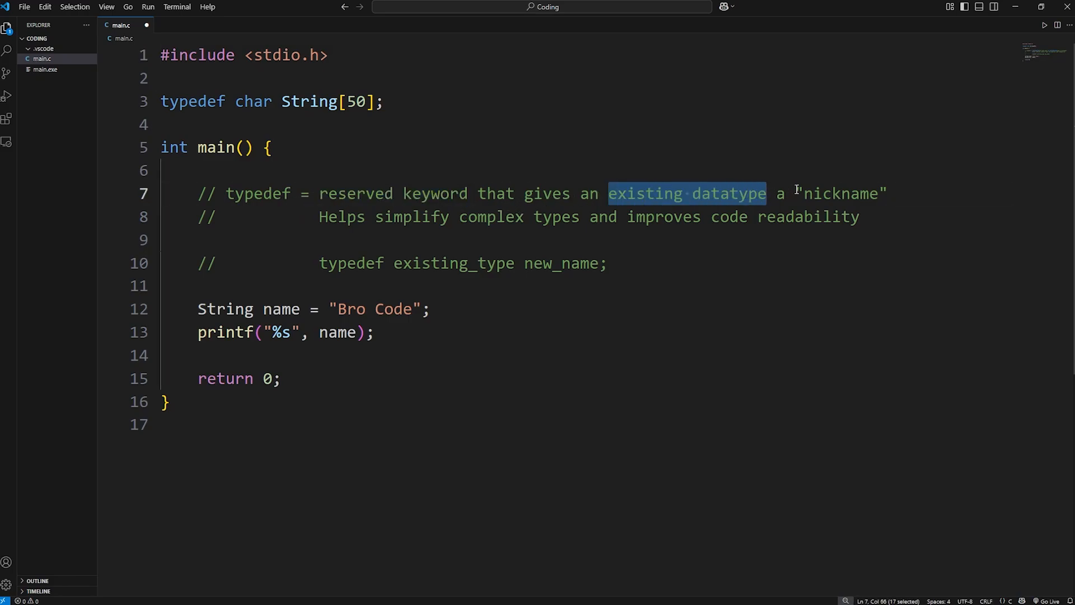
pyautogui.moveTo(375, 217); pyautogui.dragTo(587, 217)
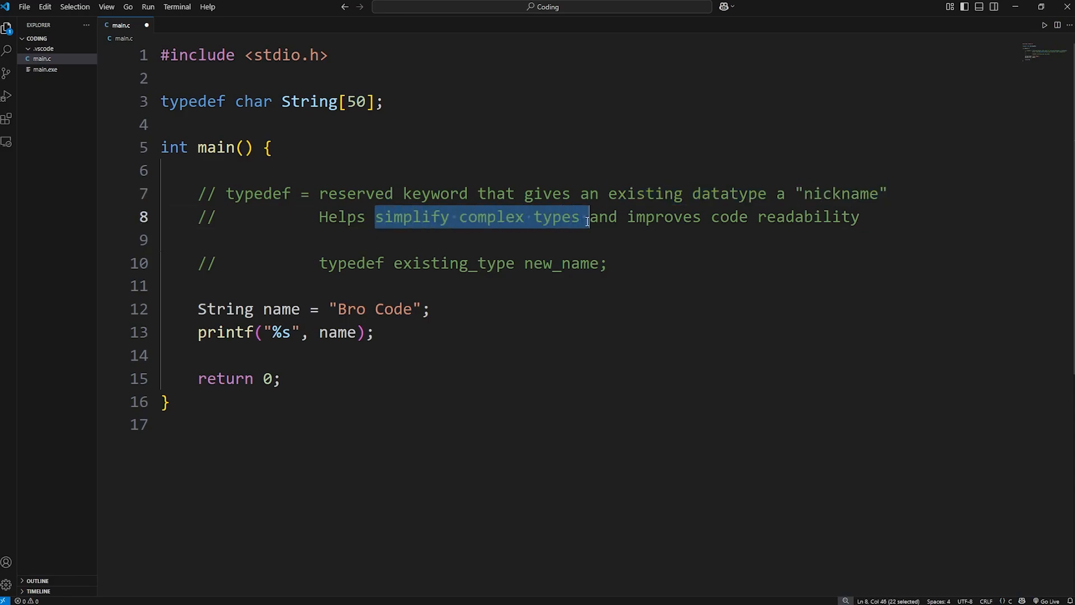
pyautogui.moveTo(627, 216); pyautogui.dragTo(859, 216)
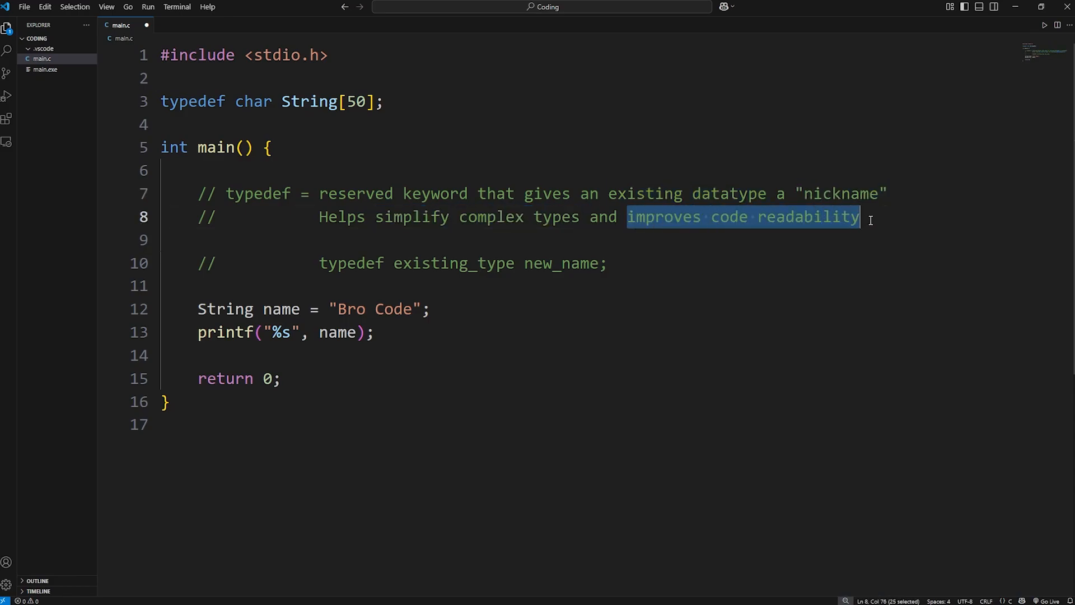
pyautogui.doubleClick(193, 101)
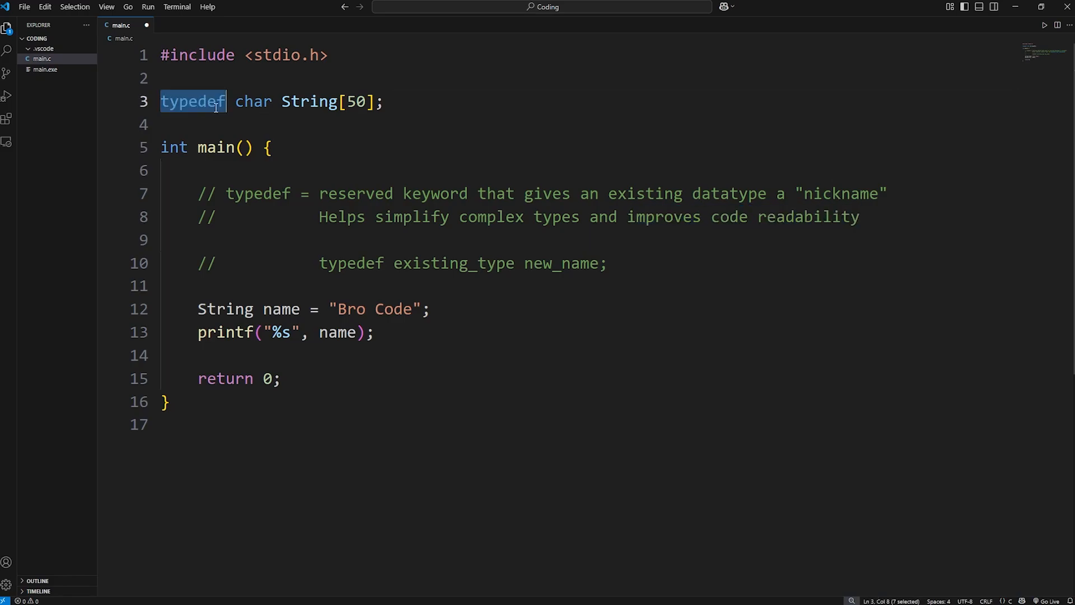
pyautogui.doubleClick(253, 101)
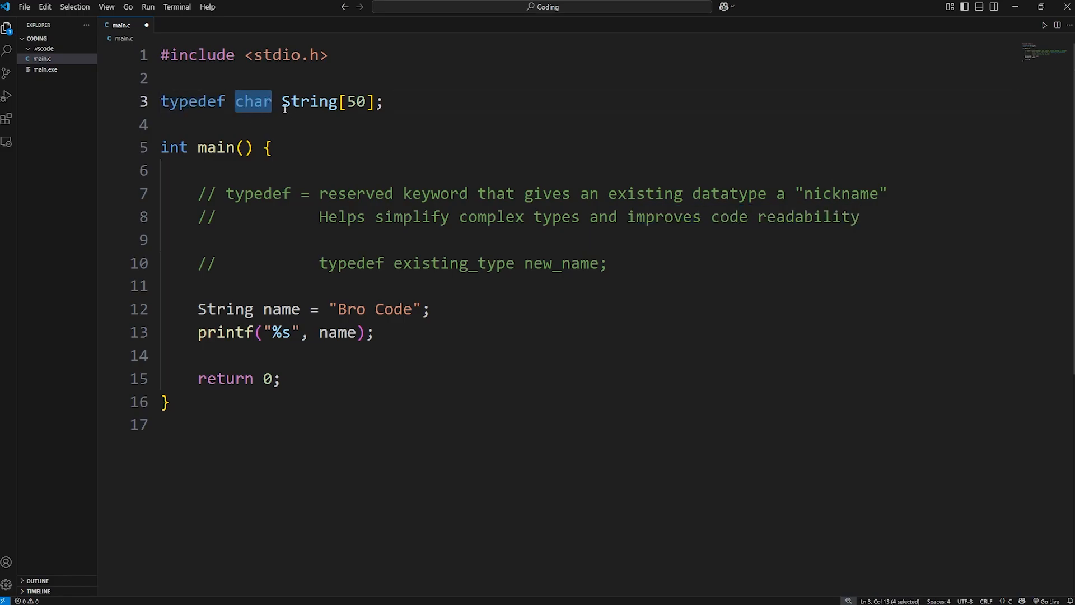
pyautogui.doubleClick(309, 102)
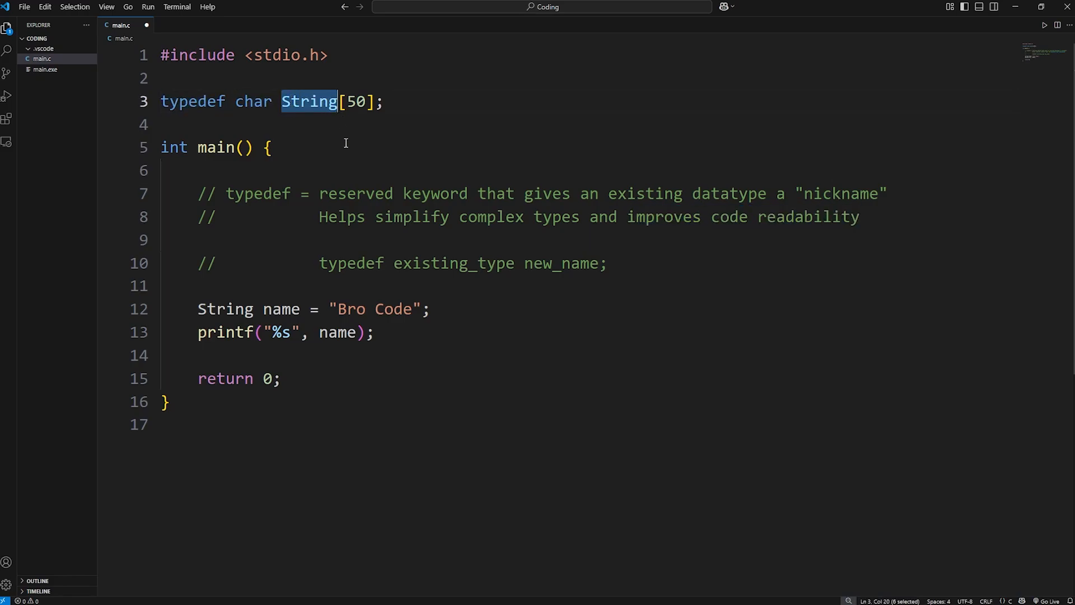
pyautogui.click(201, 193)
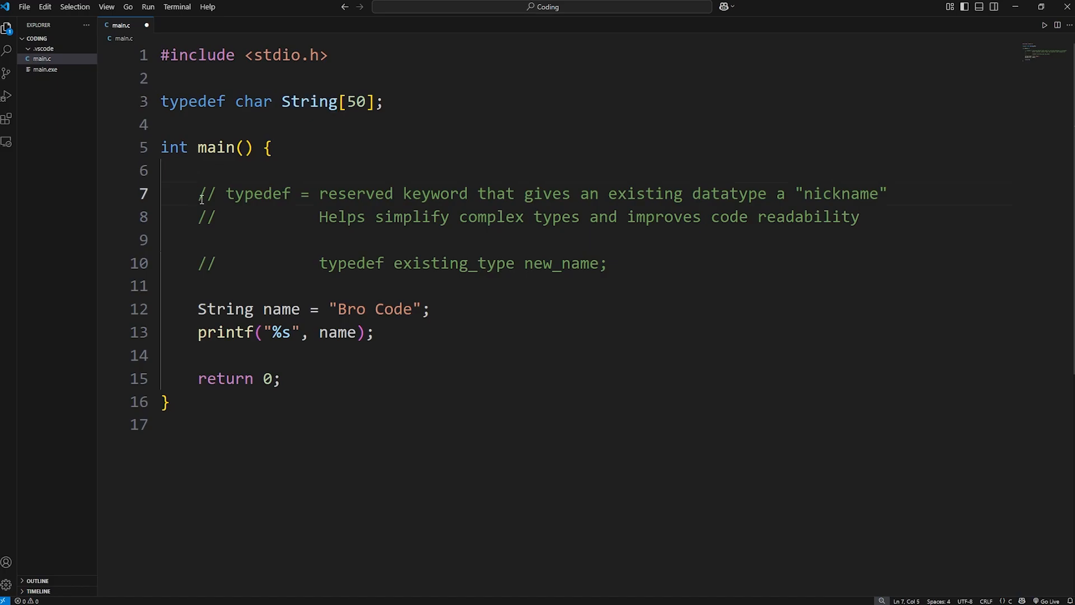